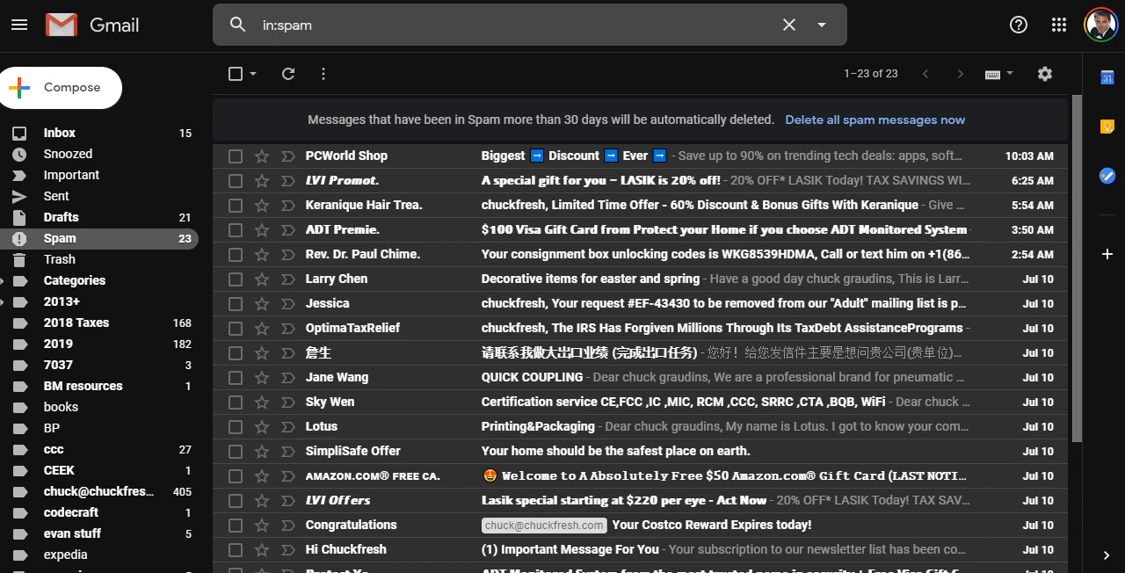
pyautogui.moveTo(578, 66)
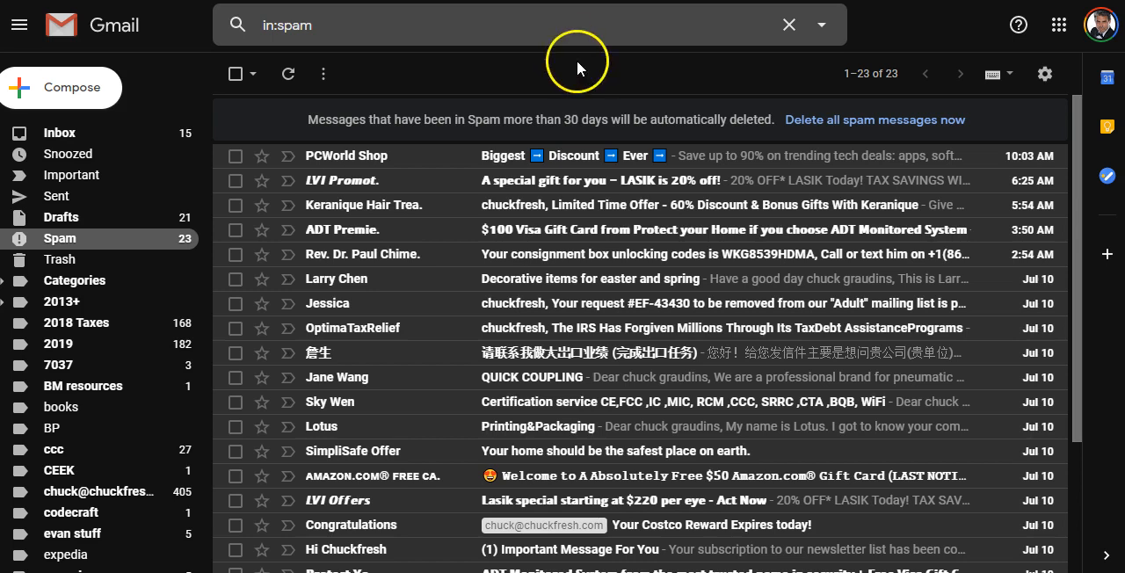
pyautogui.moveTo(650, 304)
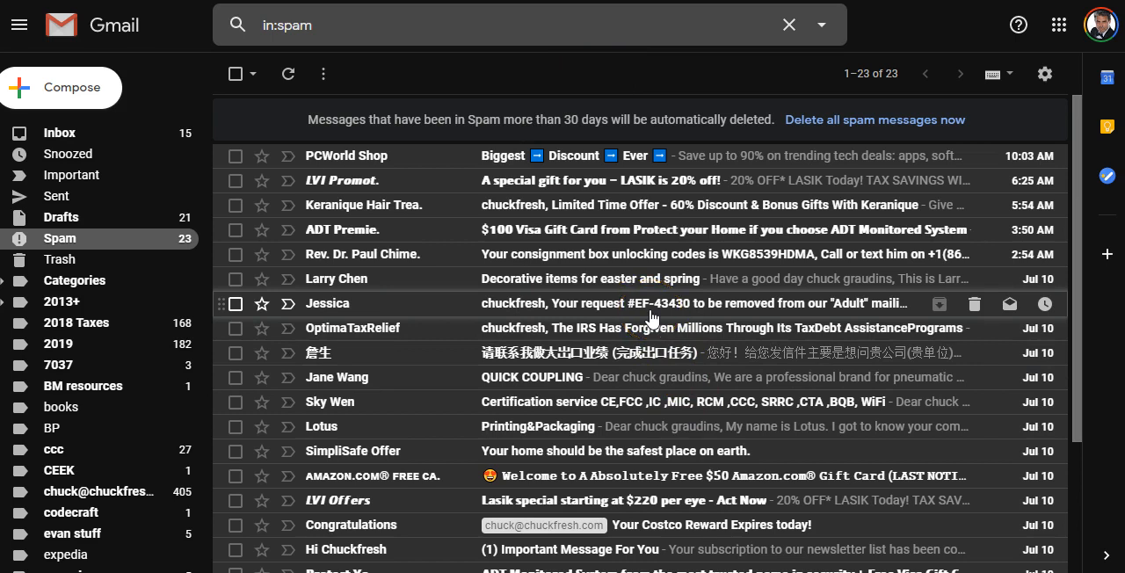
# - Scroll the Spam folder so the new CruiseDirect.com cruise offer shows at the top, count now 24
pyautogui.scroll(-3)
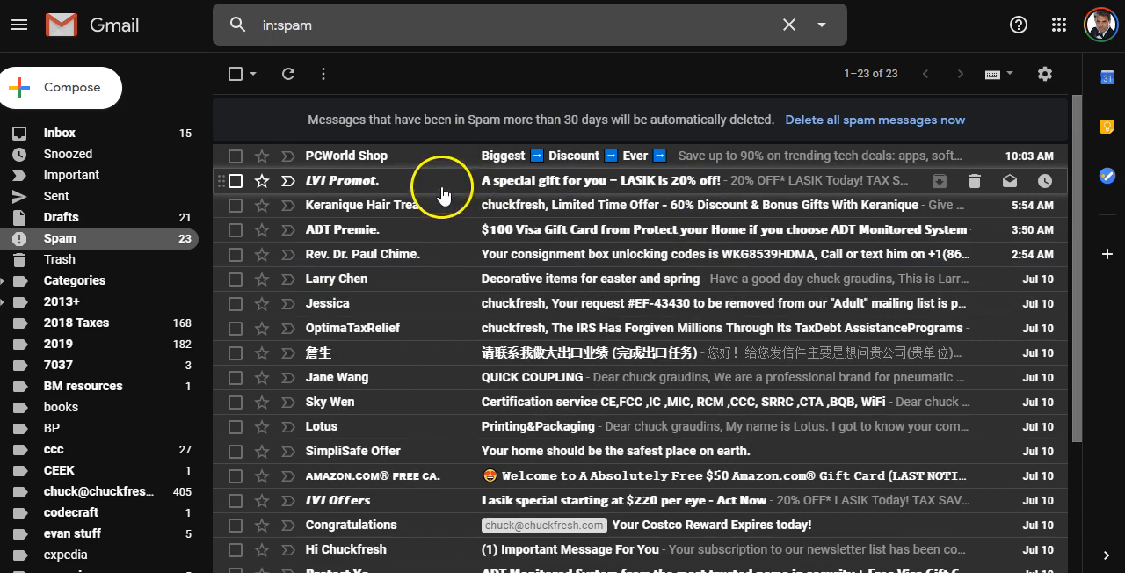
pyautogui.moveTo(543, 167)
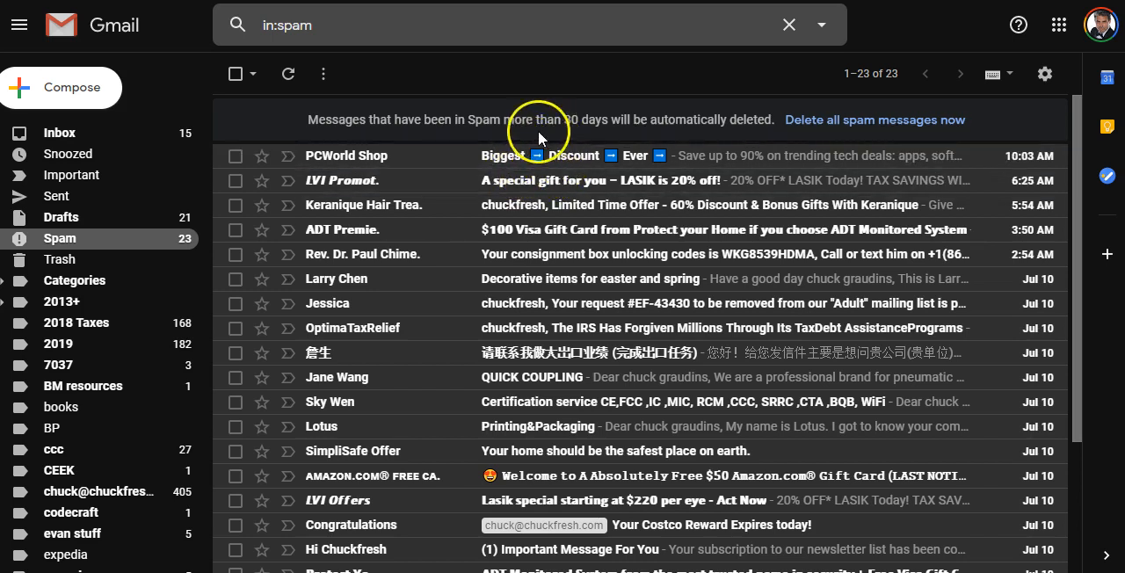
pyautogui.moveTo(524, 167)
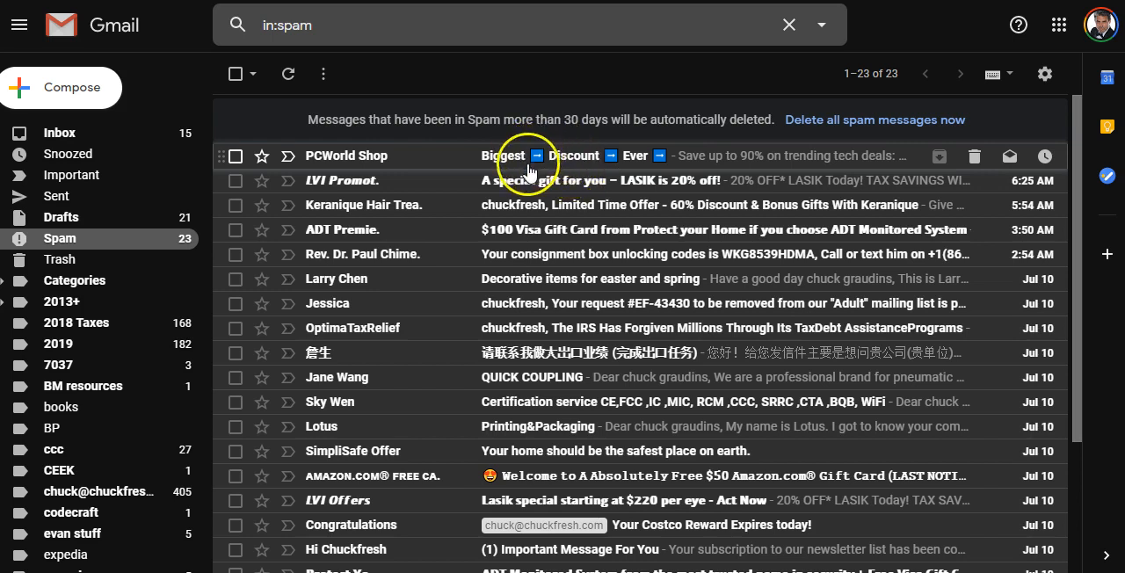
pyautogui.moveTo(572, 165)
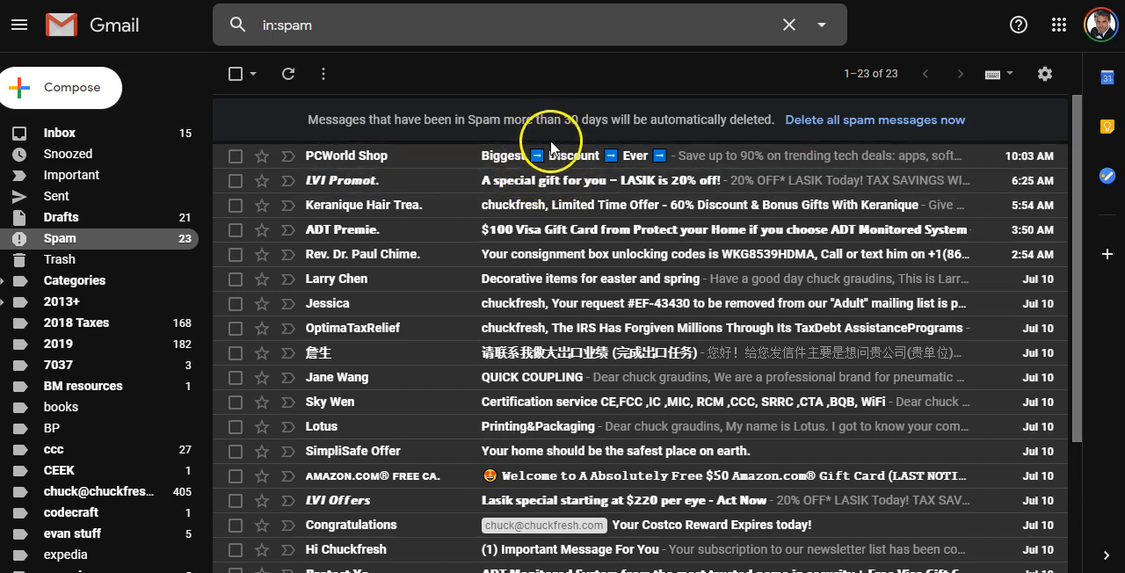
pyautogui.moveTo(685, 180)
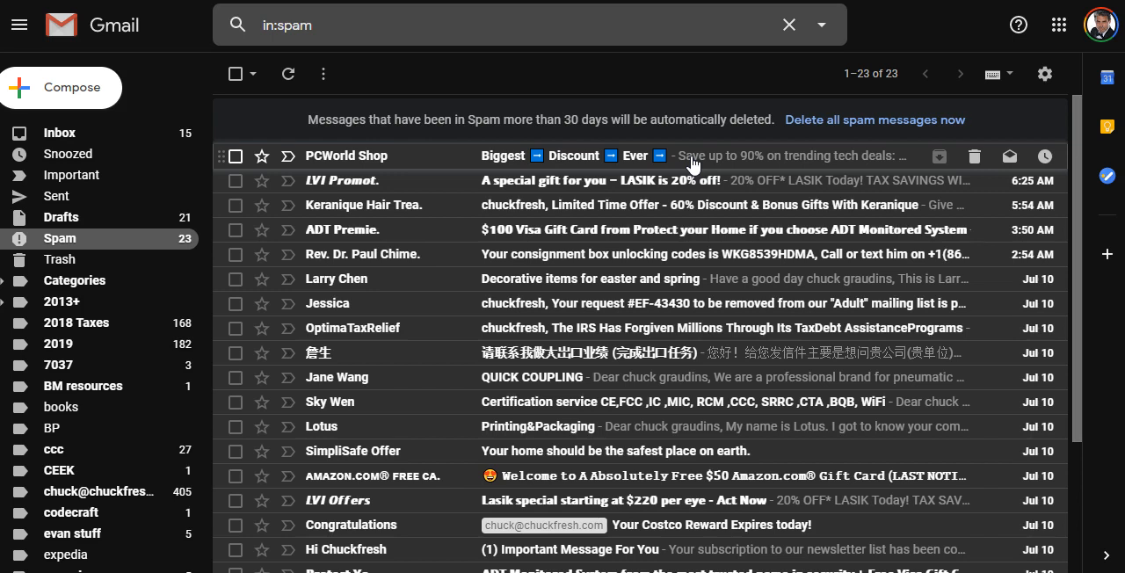
pyautogui.moveTo(717, 229)
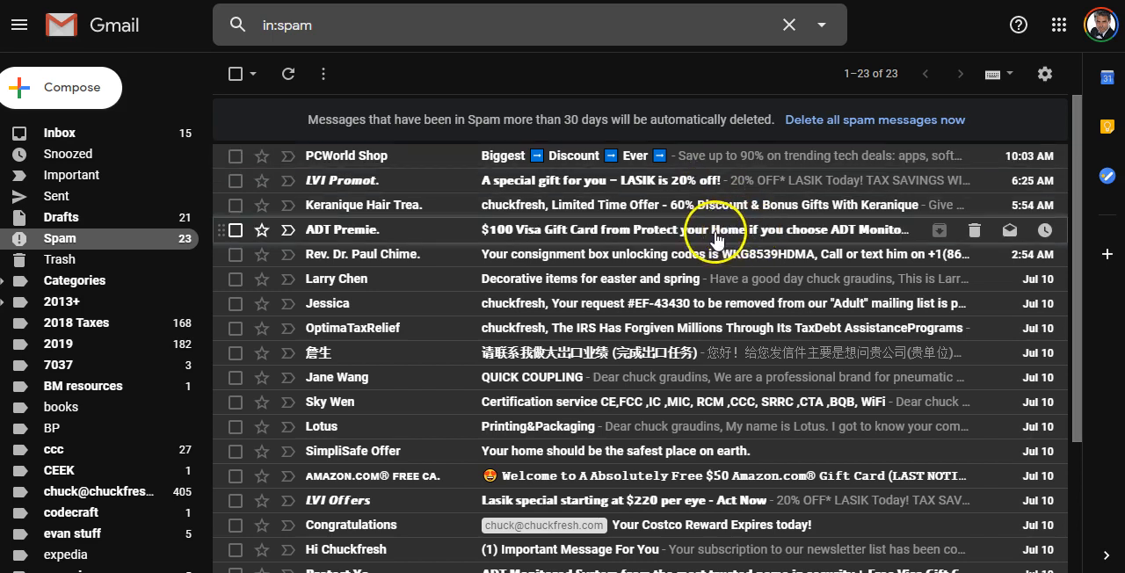
pyautogui.moveTo(541, 180)
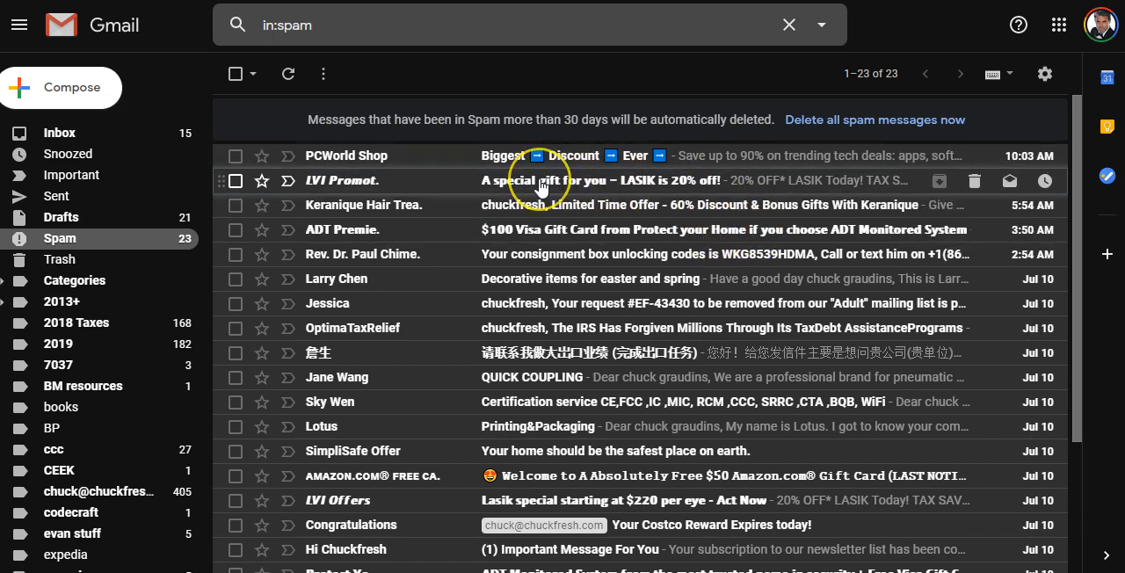
pyautogui.moveTo(527, 189)
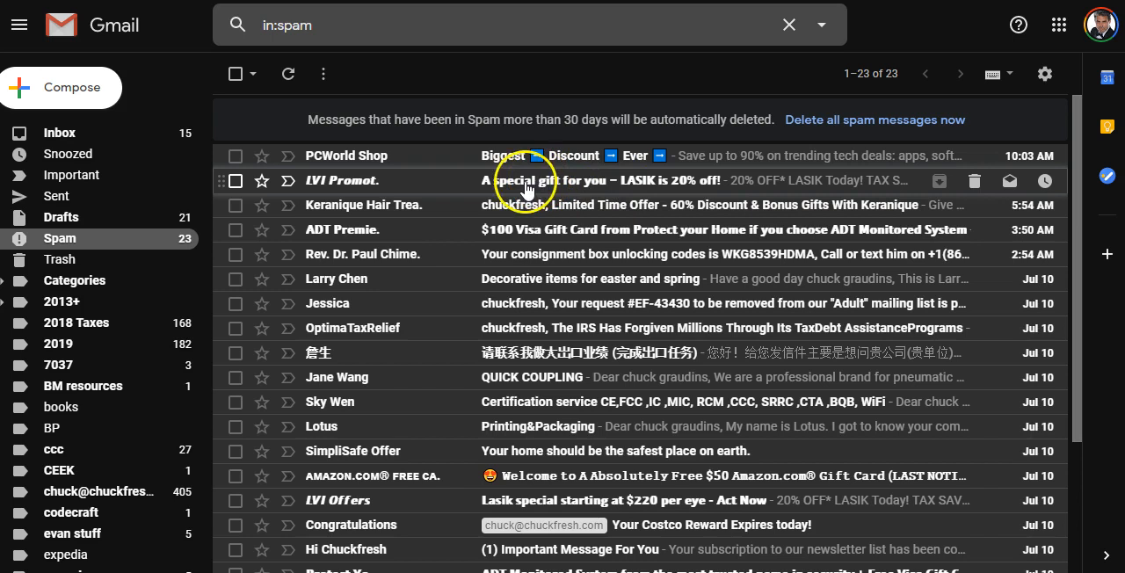
pyautogui.moveTo(589, 184)
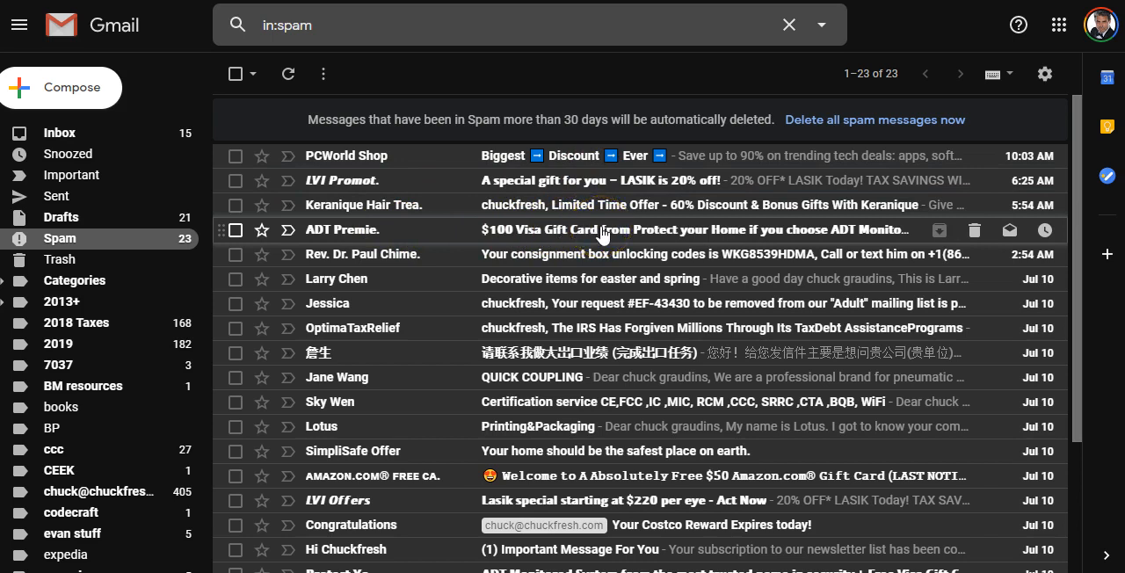
pyautogui.moveTo(594, 204)
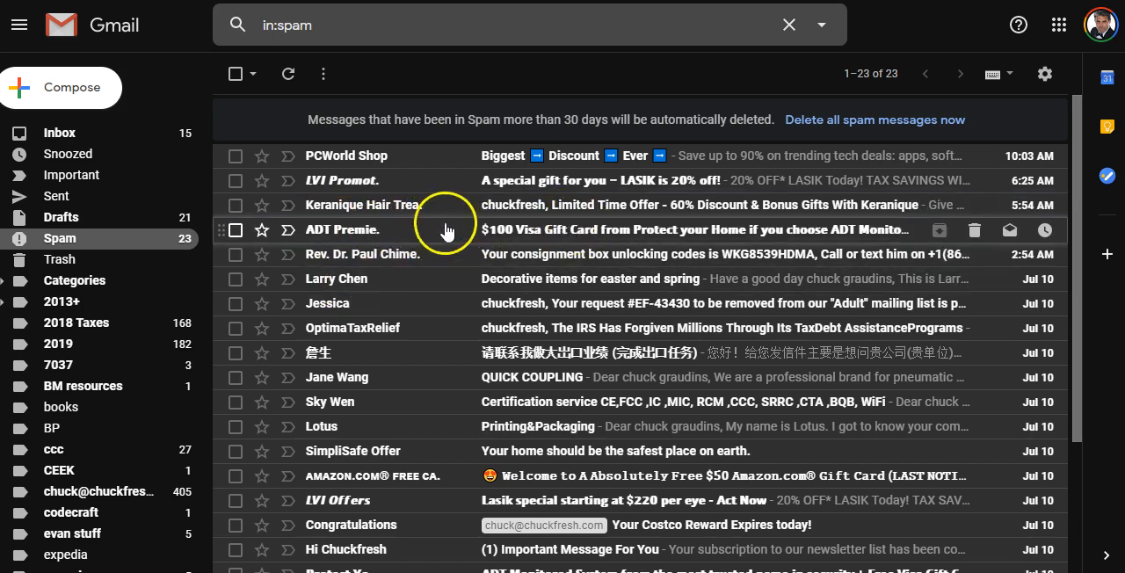
pyautogui.moveTo(752, 239)
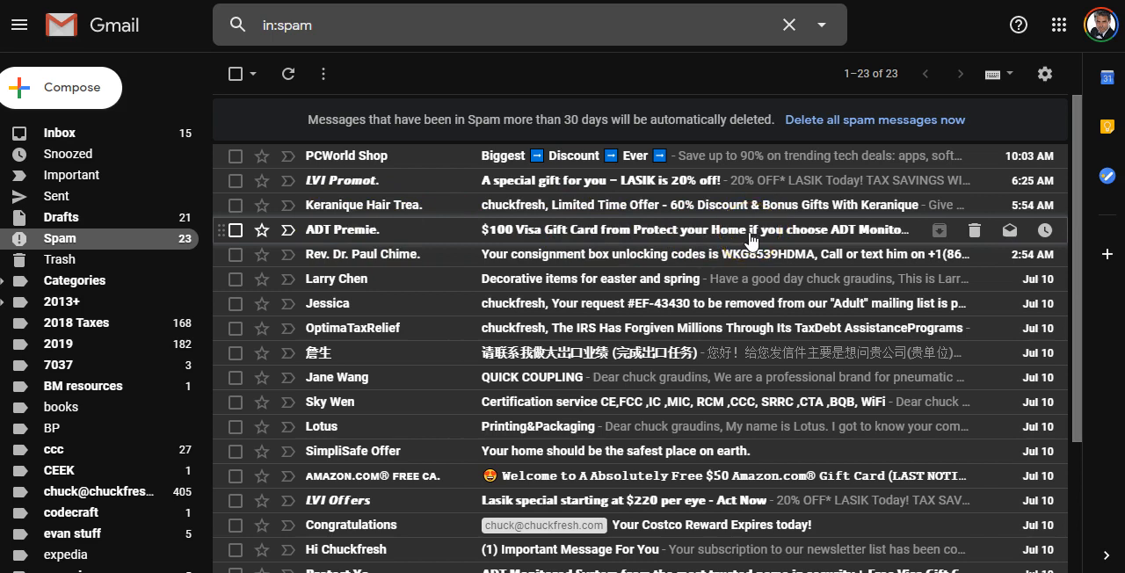
pyautogui.moveTo(712, 253)
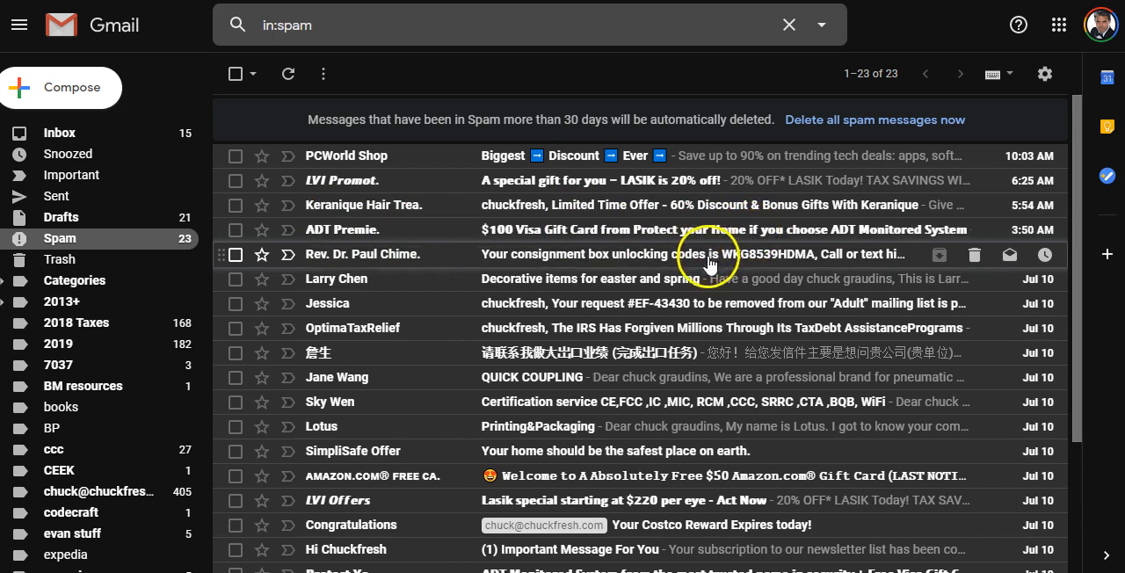
pyautogui.moveTo(313, 376)
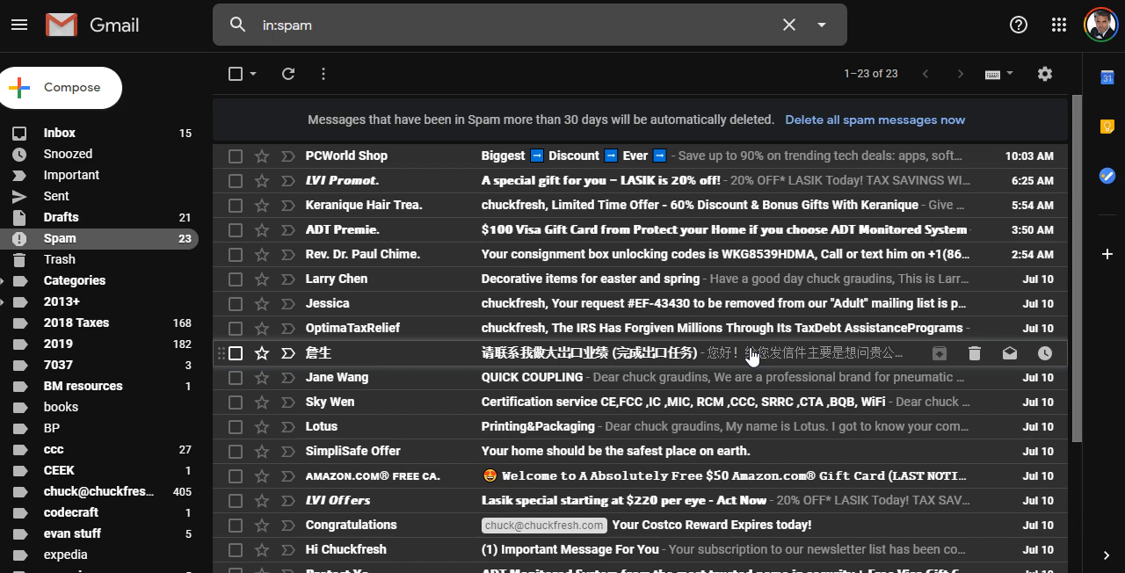
pyautogui.moveTo(513, 474)
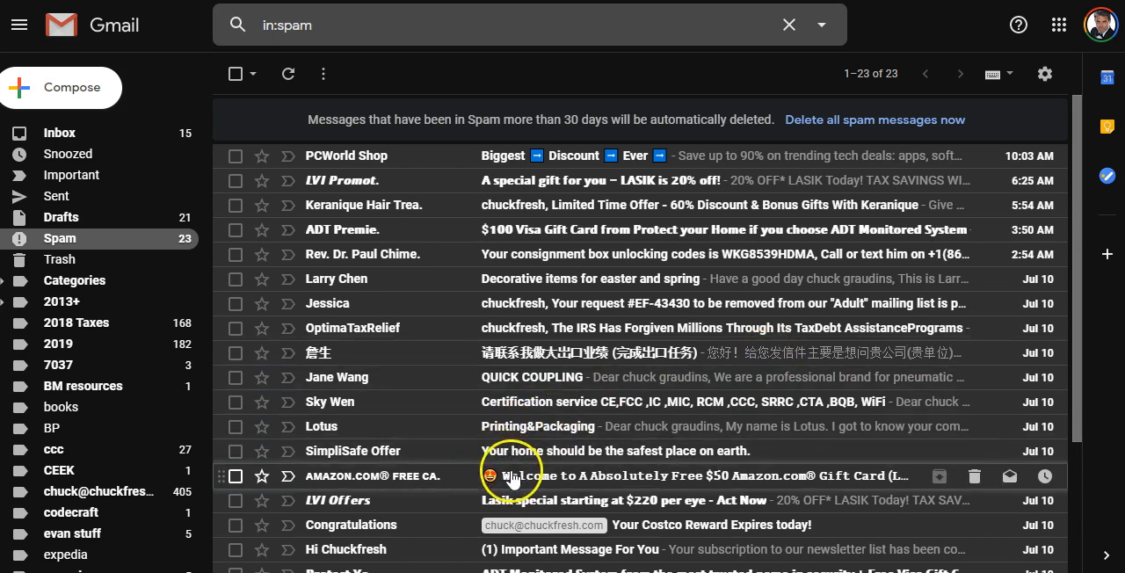
pyautogui.moveTo(536, 482)
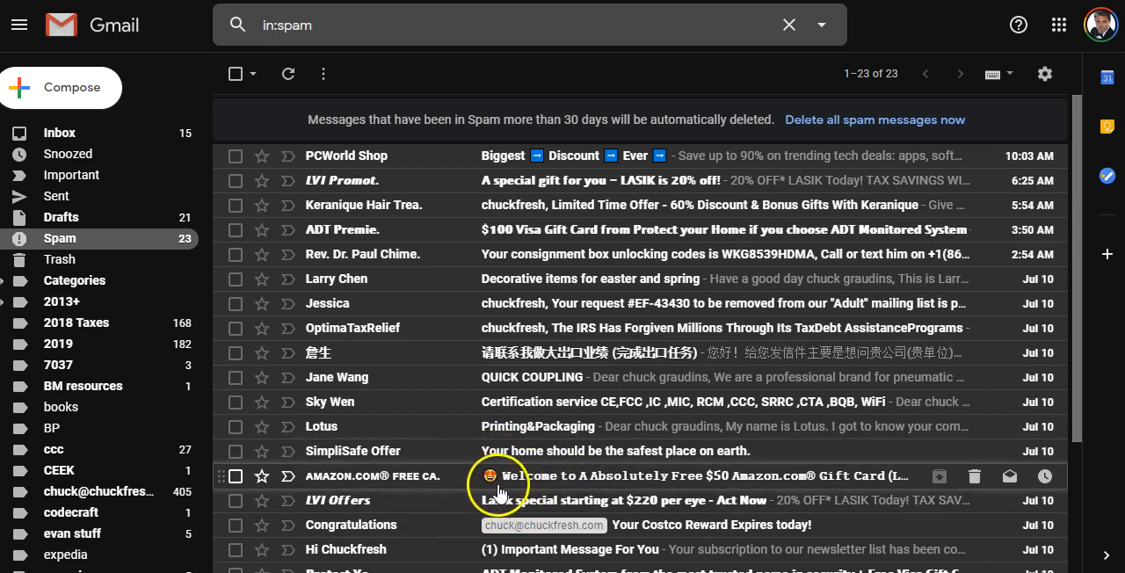
pyautogui.moveTo(524, 489)
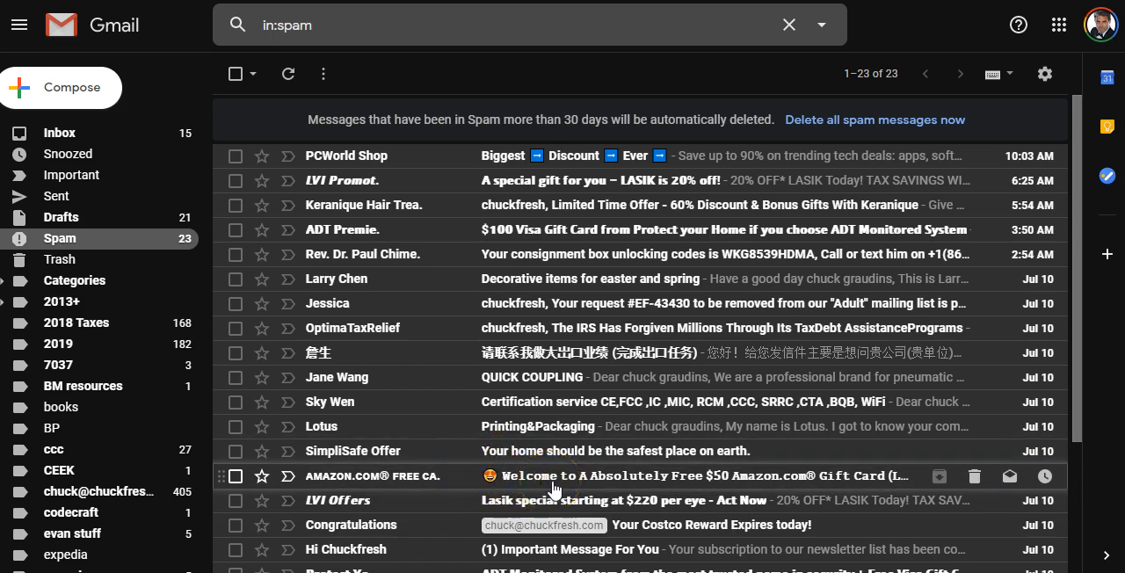
pyautogui.moveTo(630, 485)
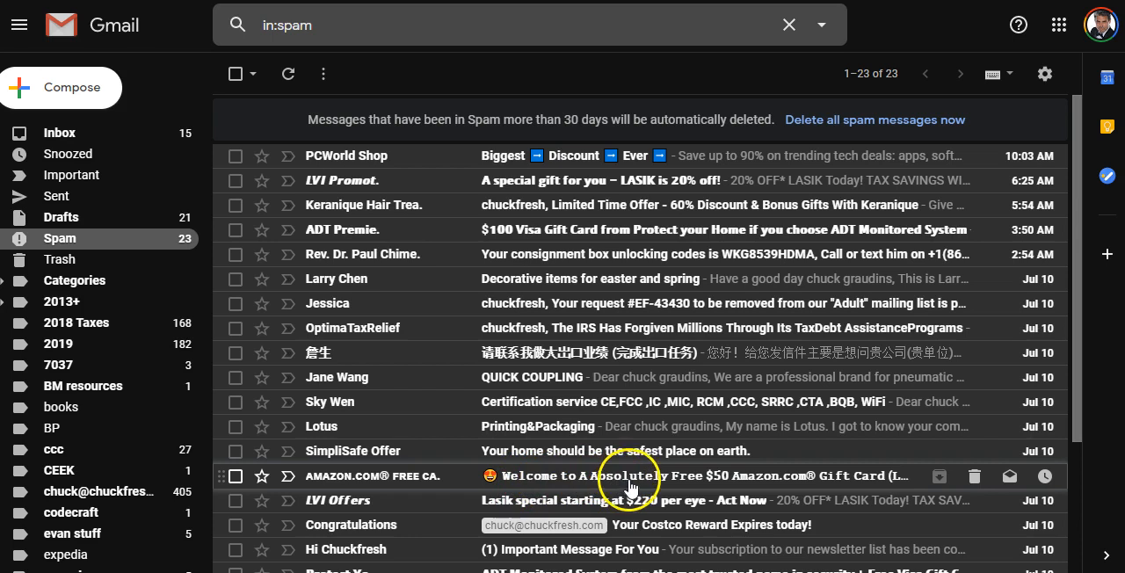
pyautogui.moveTo(489, 204)
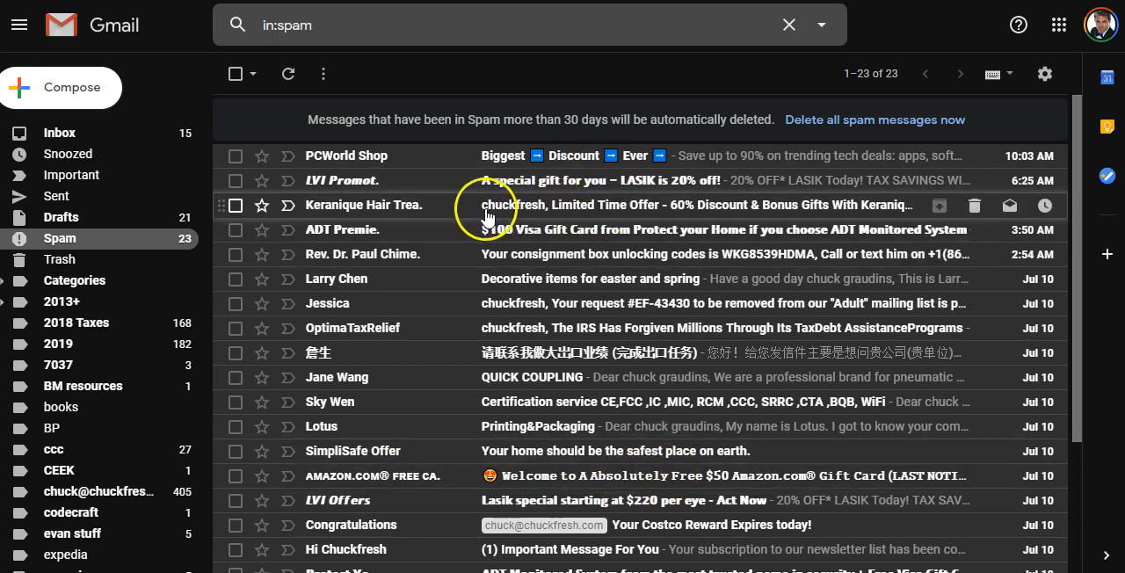
pyautogui.moveTo(571, 278)
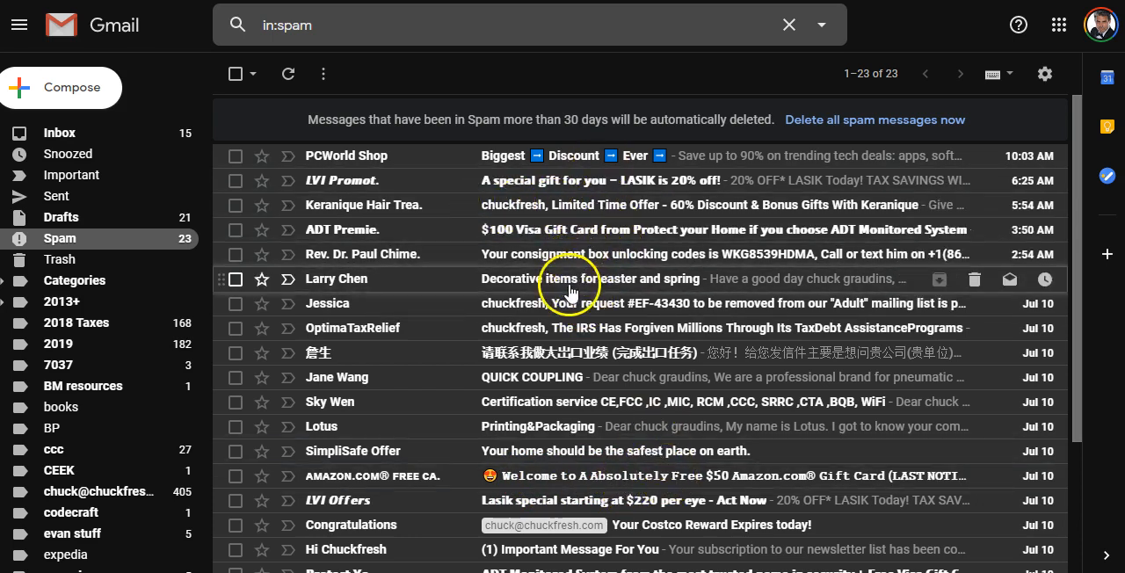
pyautogui.moveTo(558, 449)
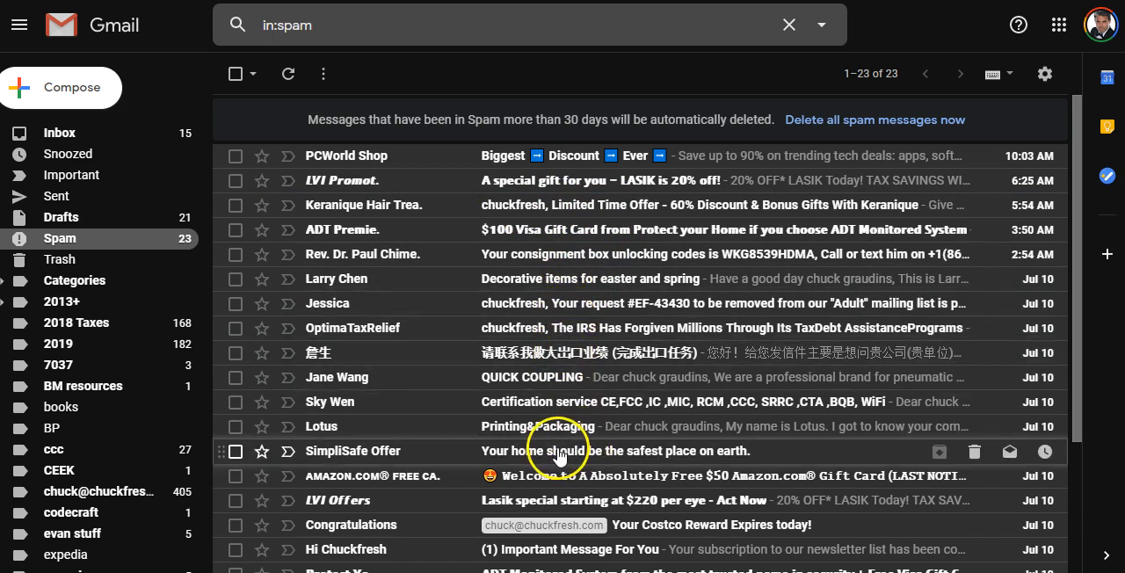
pyautogui.moveTo(583, 499)
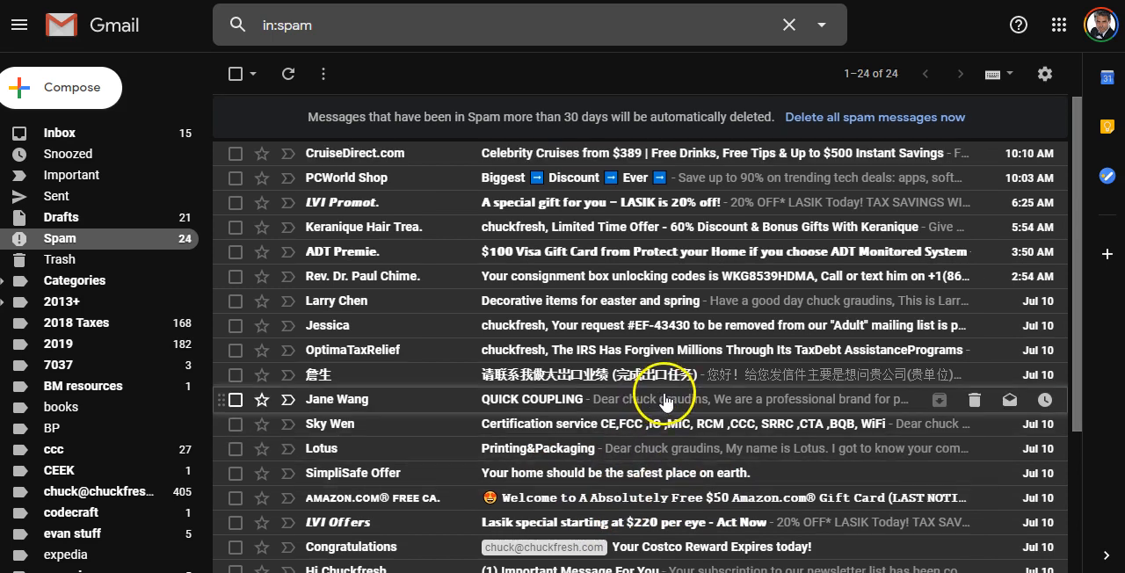
pyautogui.scroll(-3)
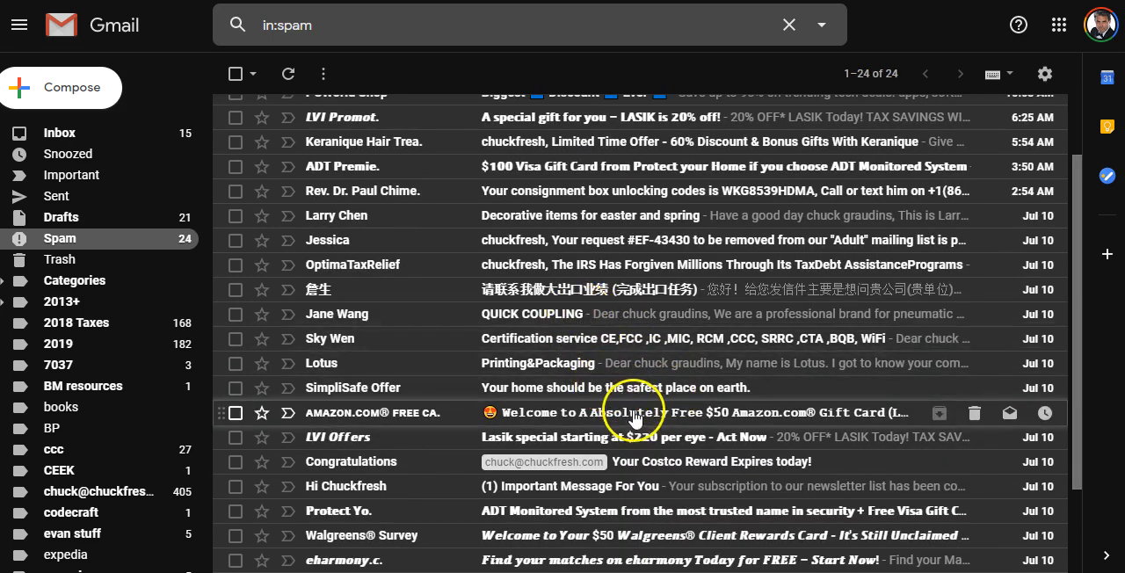
pyautogui.moveTo(812, 422)
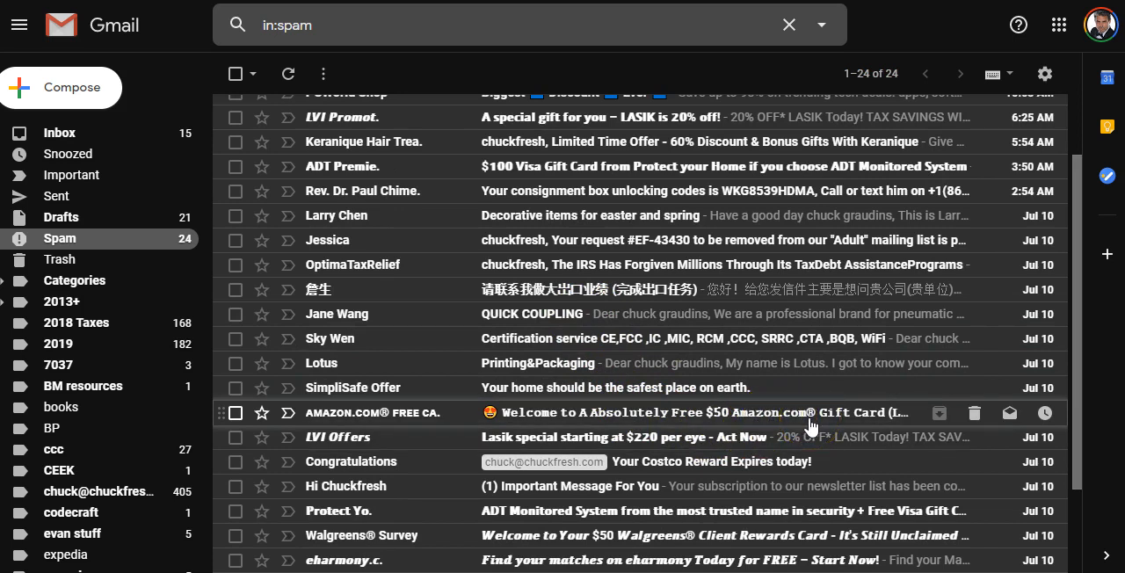
pyautogui.moveTo(571, 422)
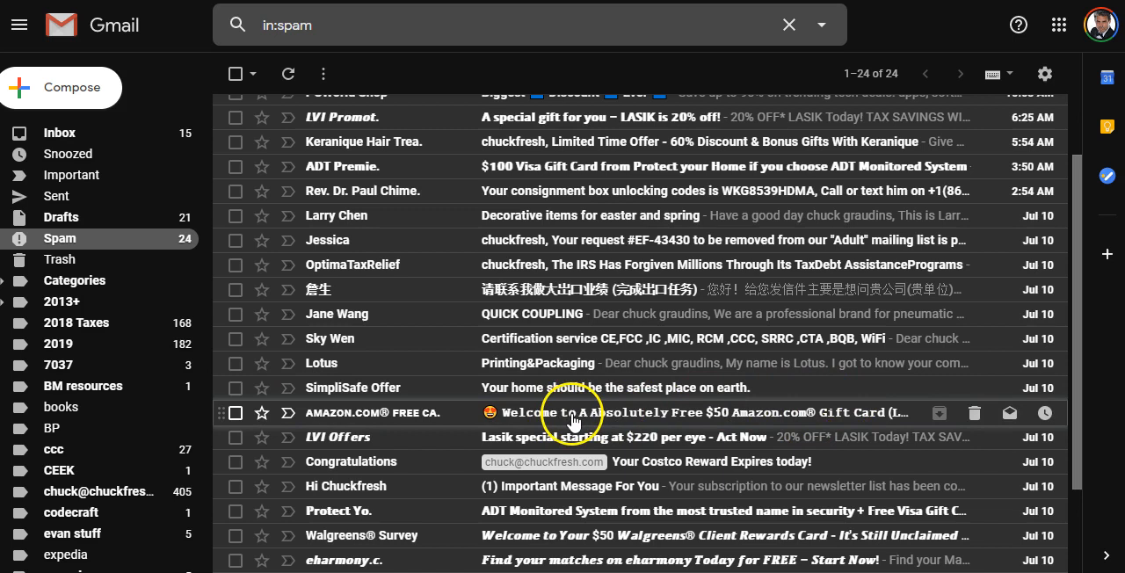
pyautogui.moveTo(590, 428)
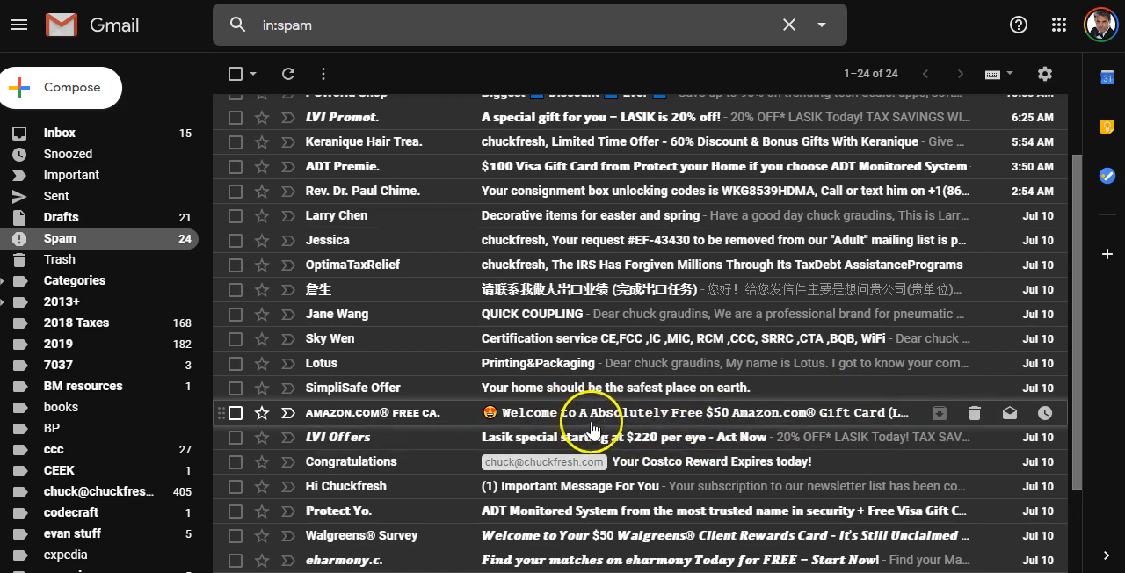
pyautogui.moveTo(682, 422)
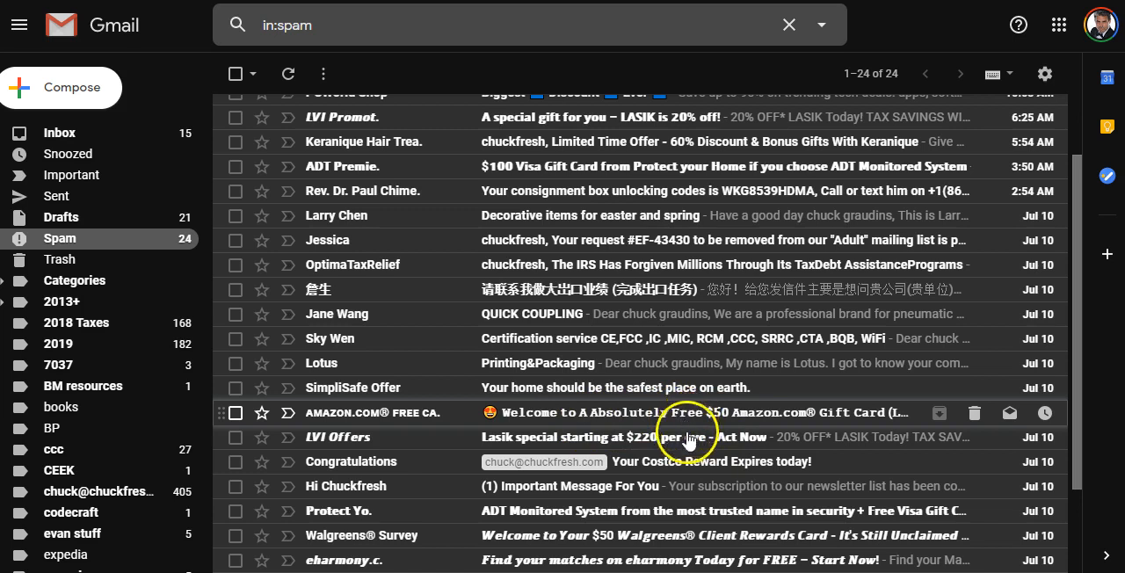
pyautogui.moveTo(671, 478)
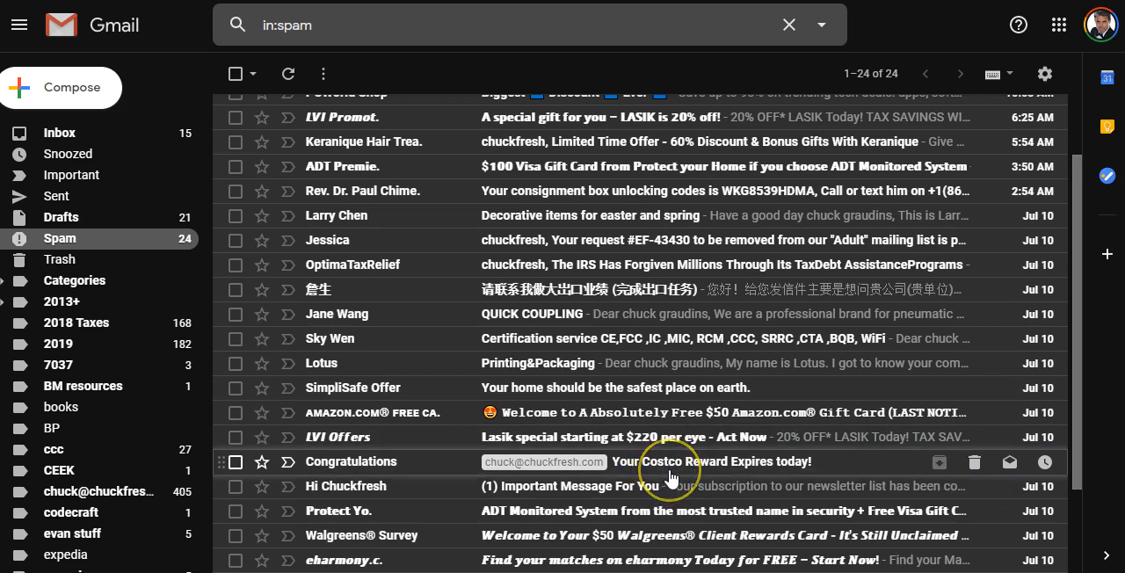
pyautogui.moveTo(675, 534)
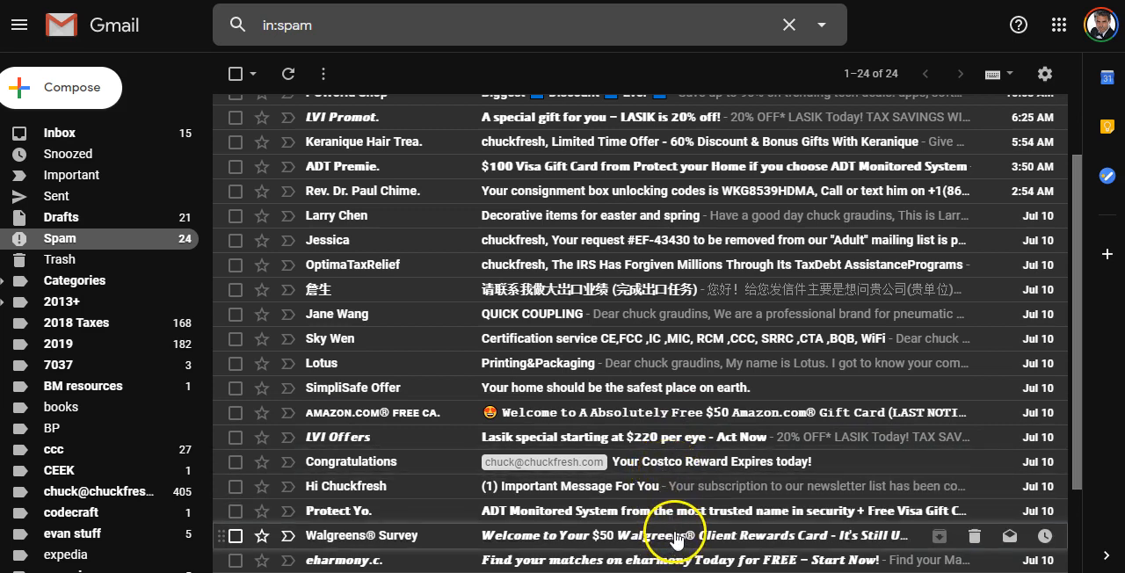
pyautogui.scroll(-3)
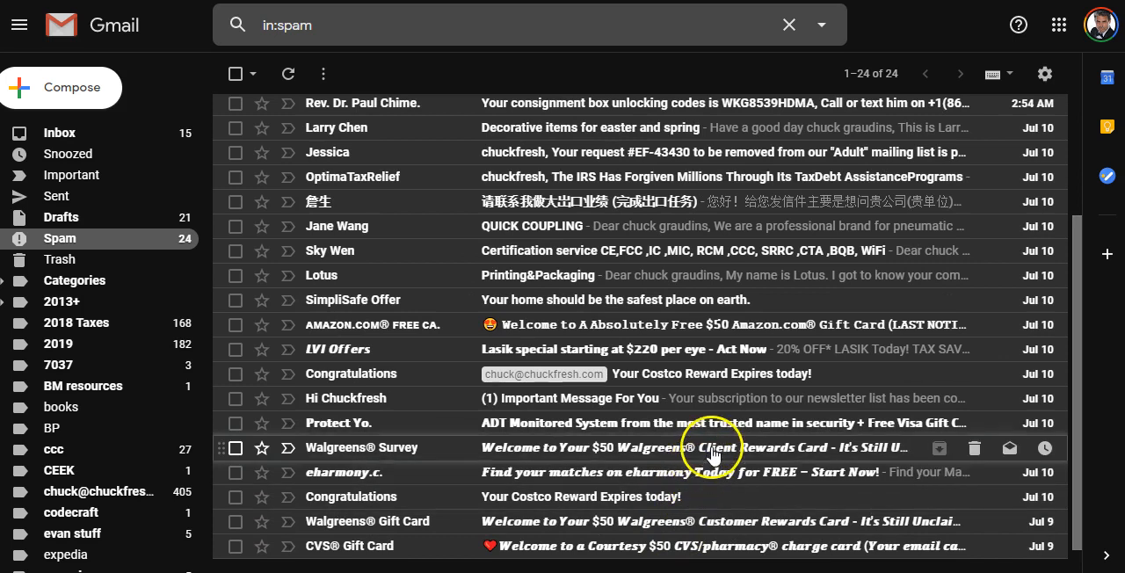
pyautogui.moveTo(624, 455)
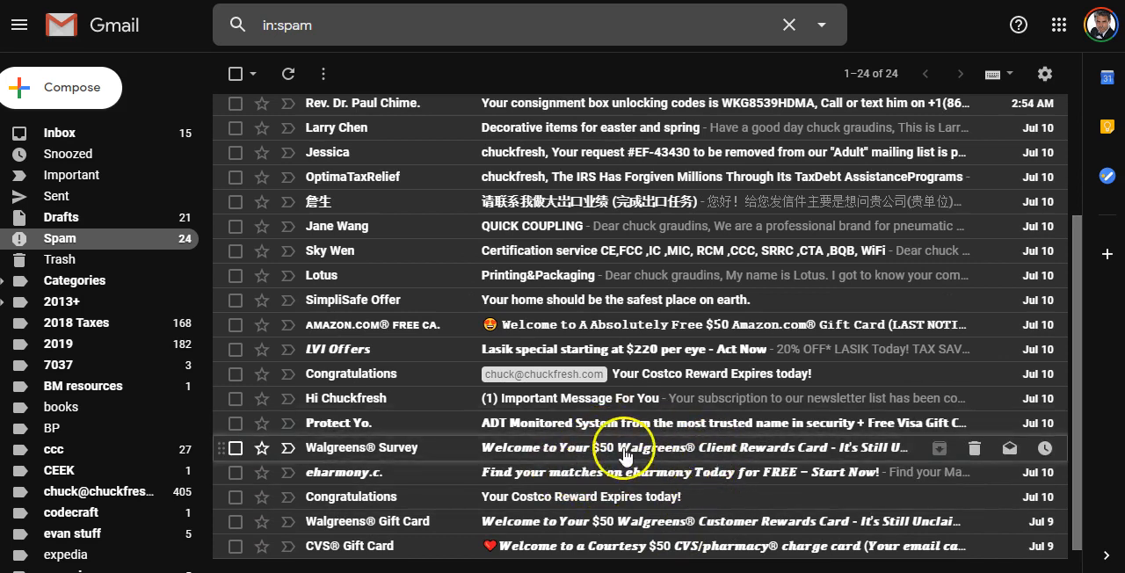
pyautogui.moveTo(578, 476)
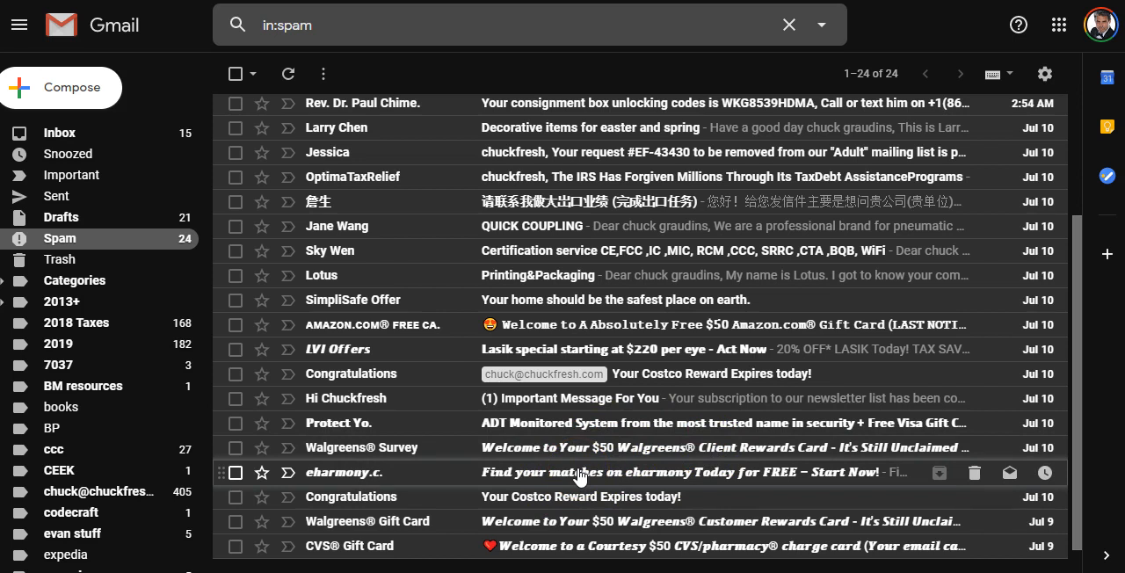
pyautogui.scroll(-3)
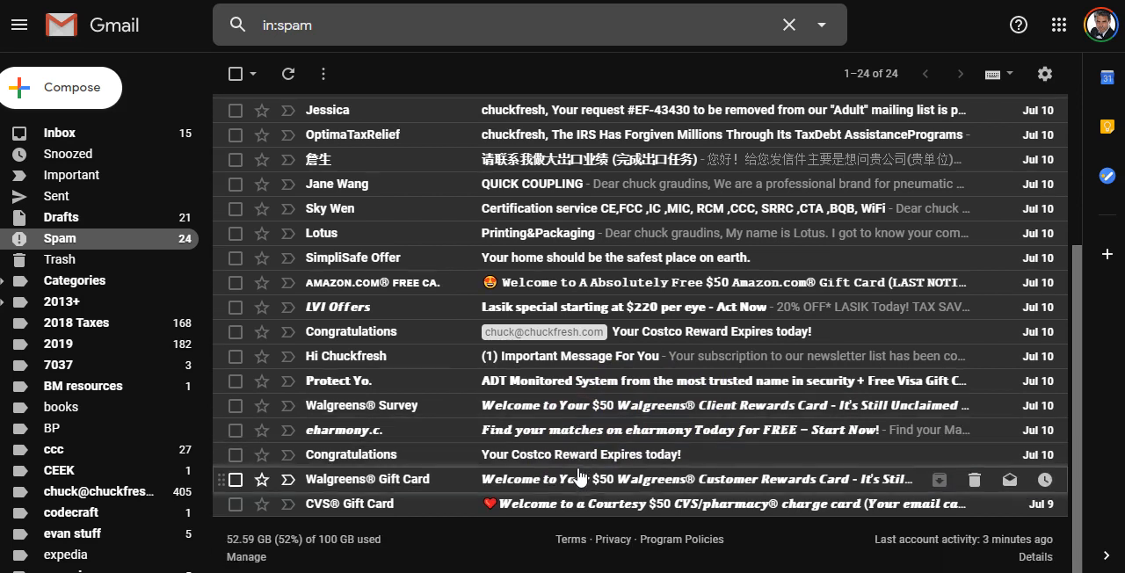
pyautogui.moveTo(664, 503)
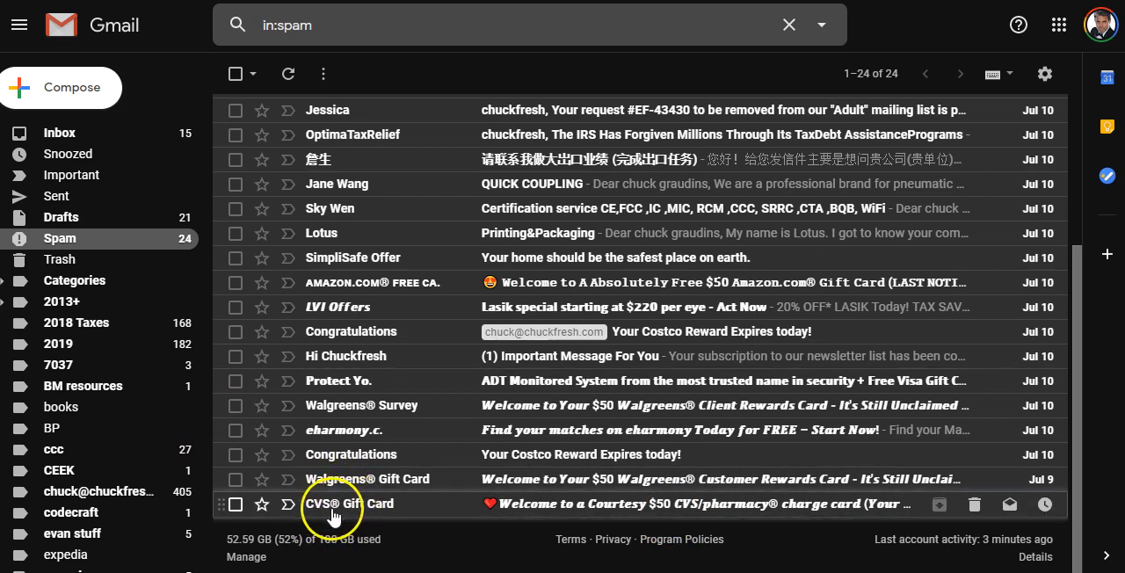
pyautogui.moveTo(383, 524)
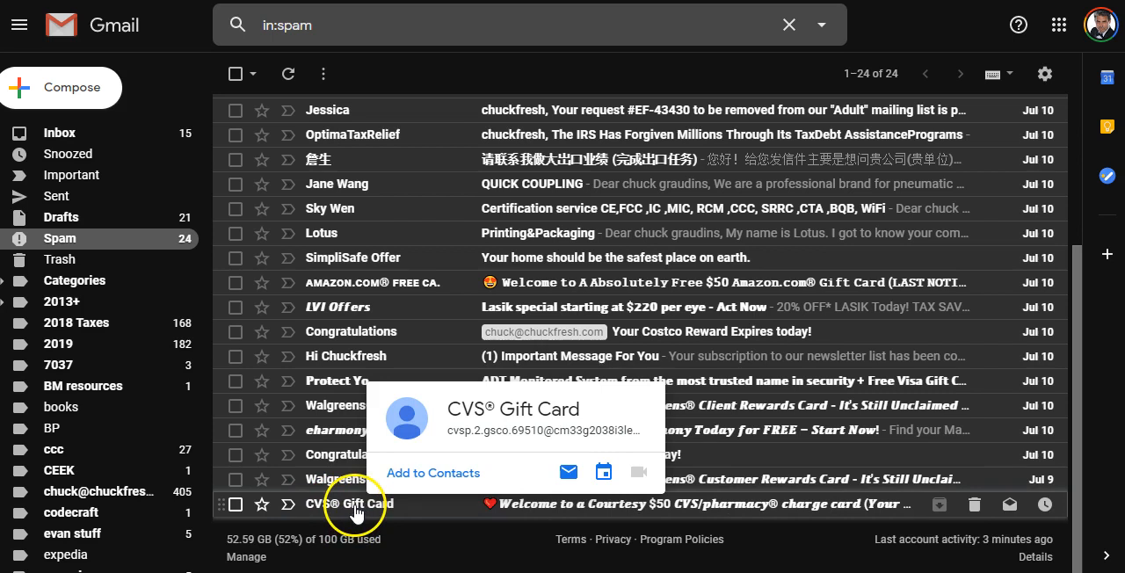
pyautogui.moveTo(358, 510)
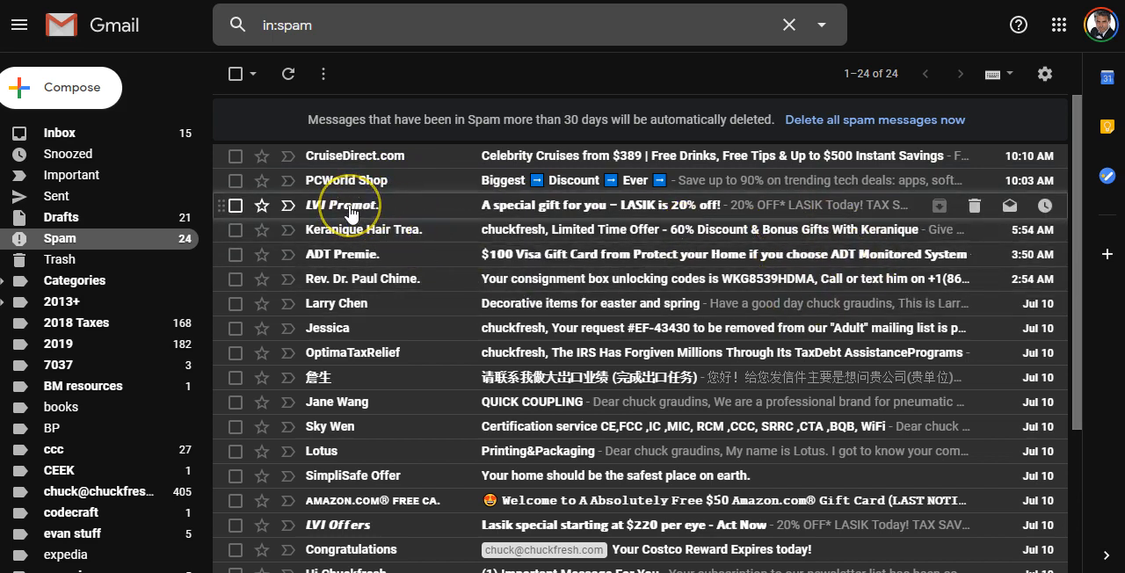
# - Show the LVI Promot. sender's contact card to expose its real sending address
pyautogui.click(342, 203)
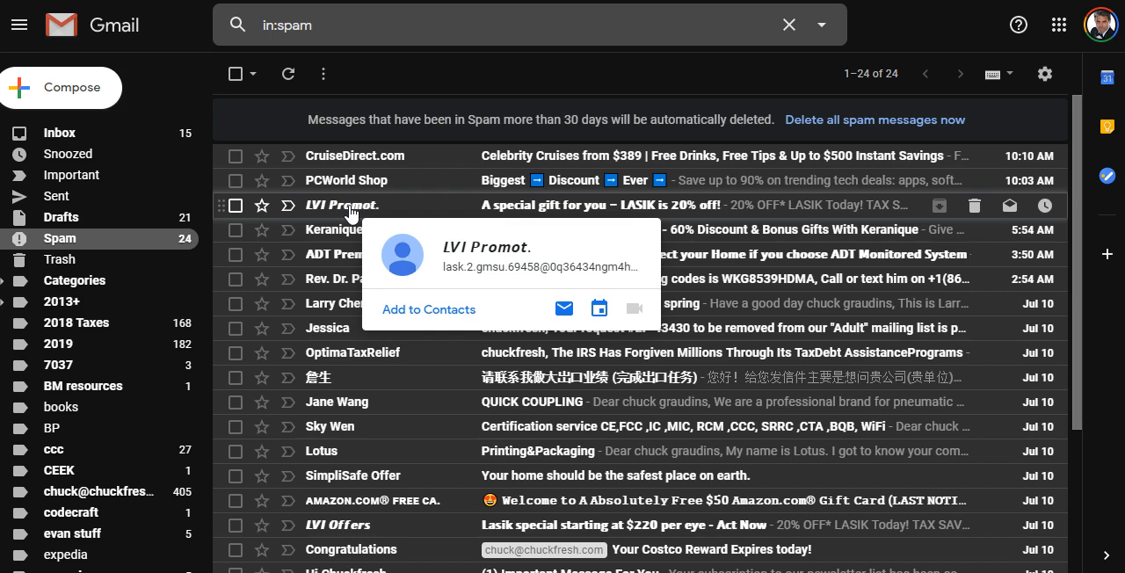
pyautogui.moveTo(443, 213)
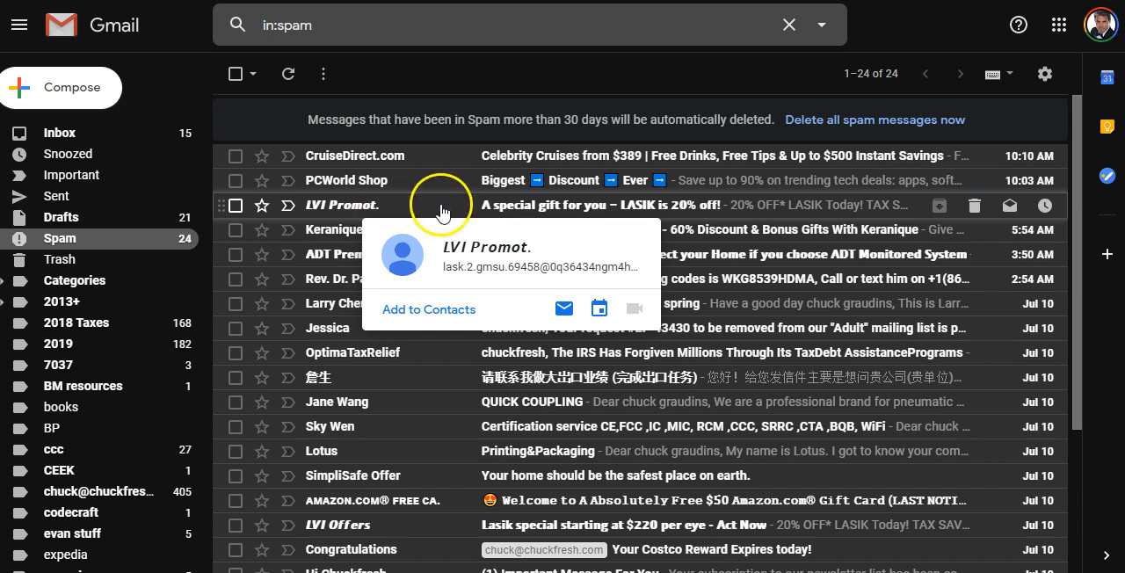
pyautogui.moveTo(758, 272)
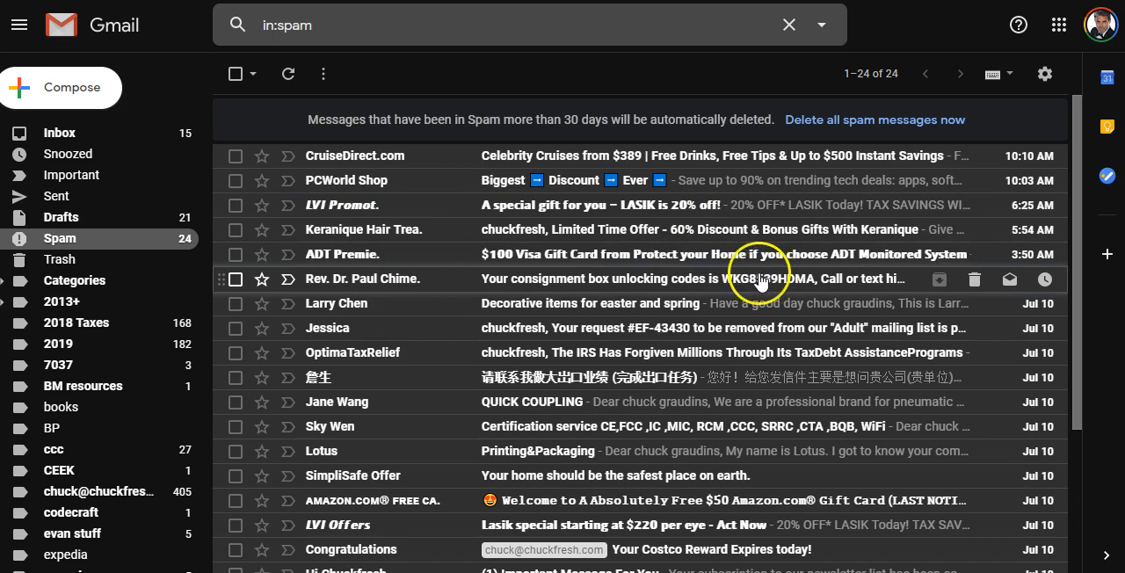
pyautogui.moveTo(360, 253)
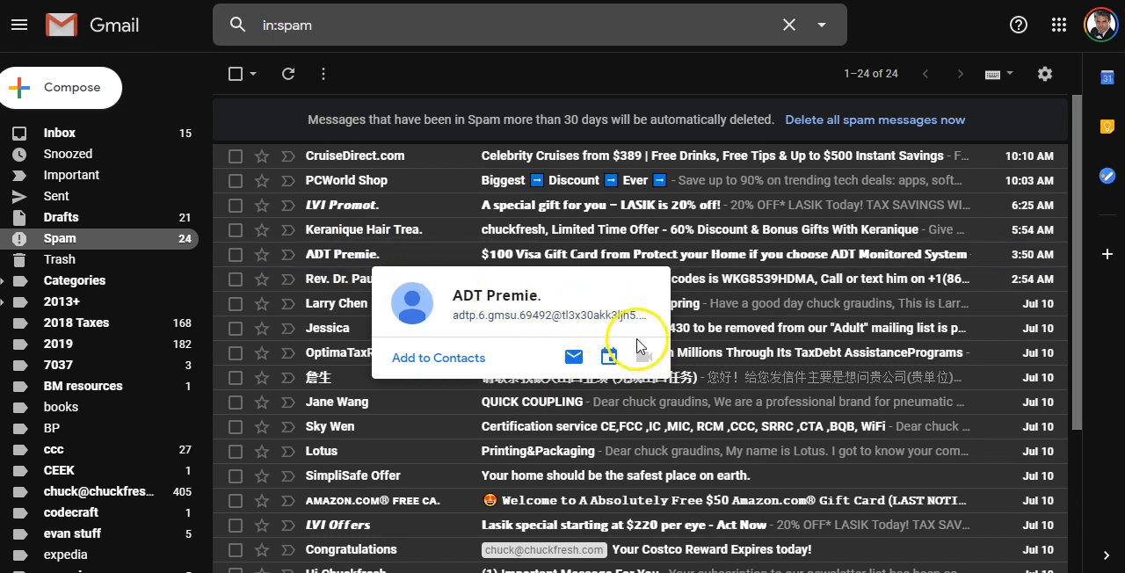
pyautogui.moveTo(351, 351)
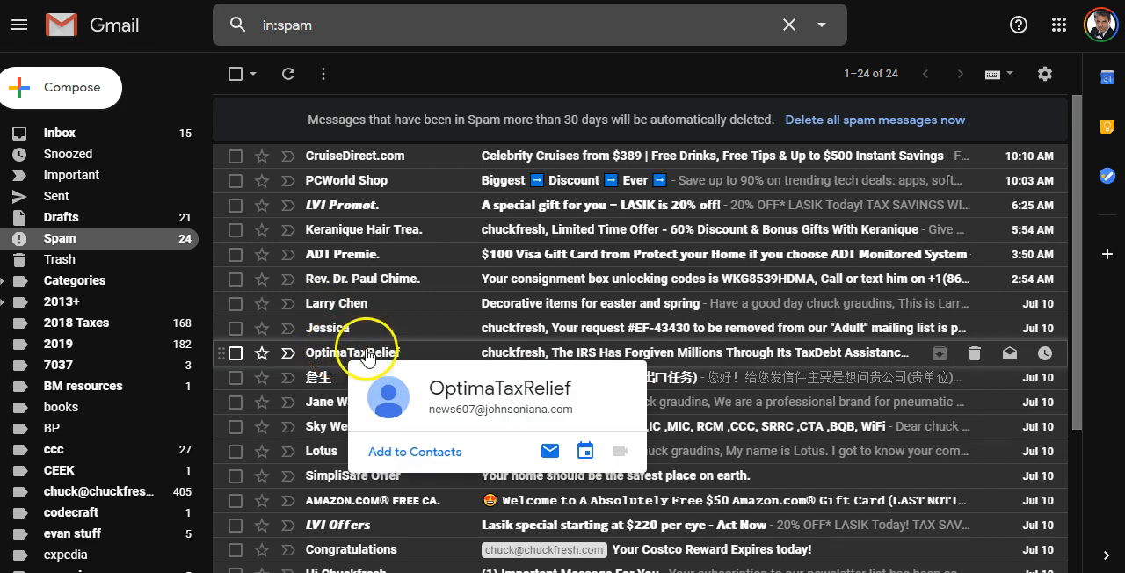
pyautogui.scroll(-3)
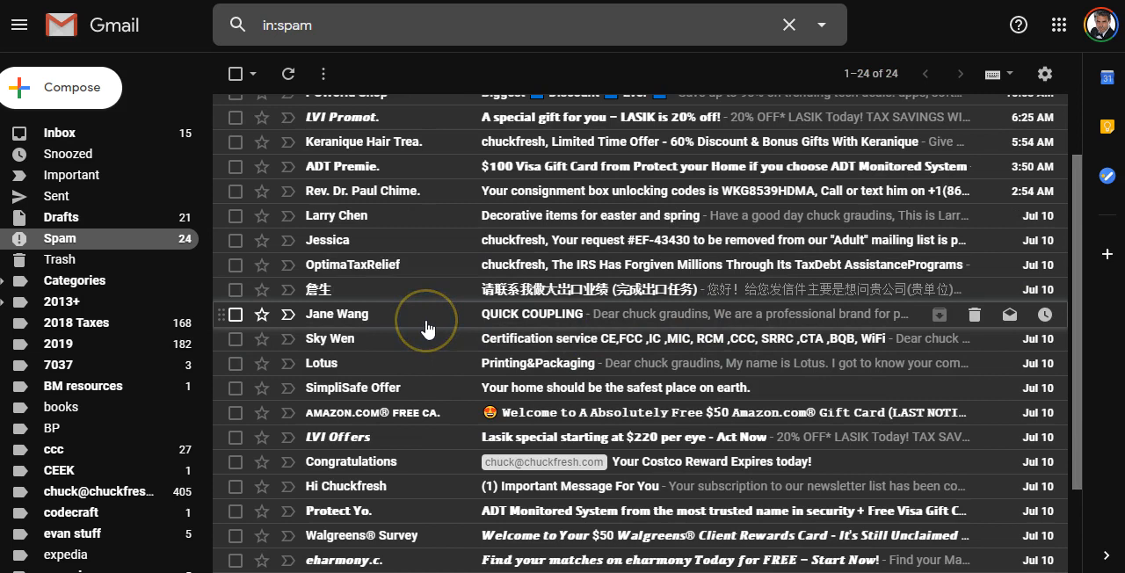
pyautogui.scroll(-3)
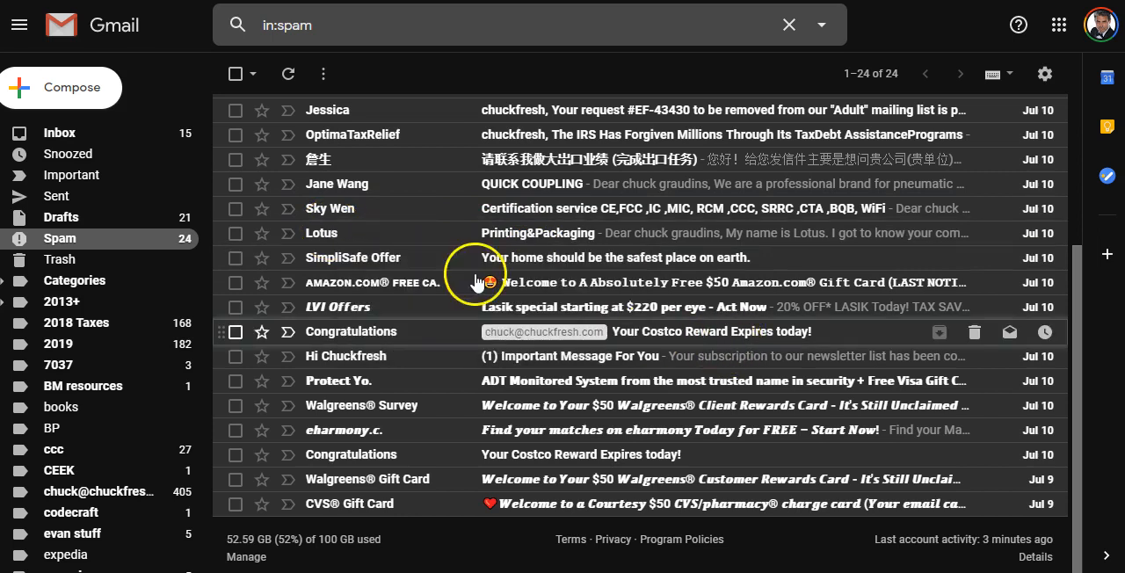
pyautogui.moveTo(407, 335)
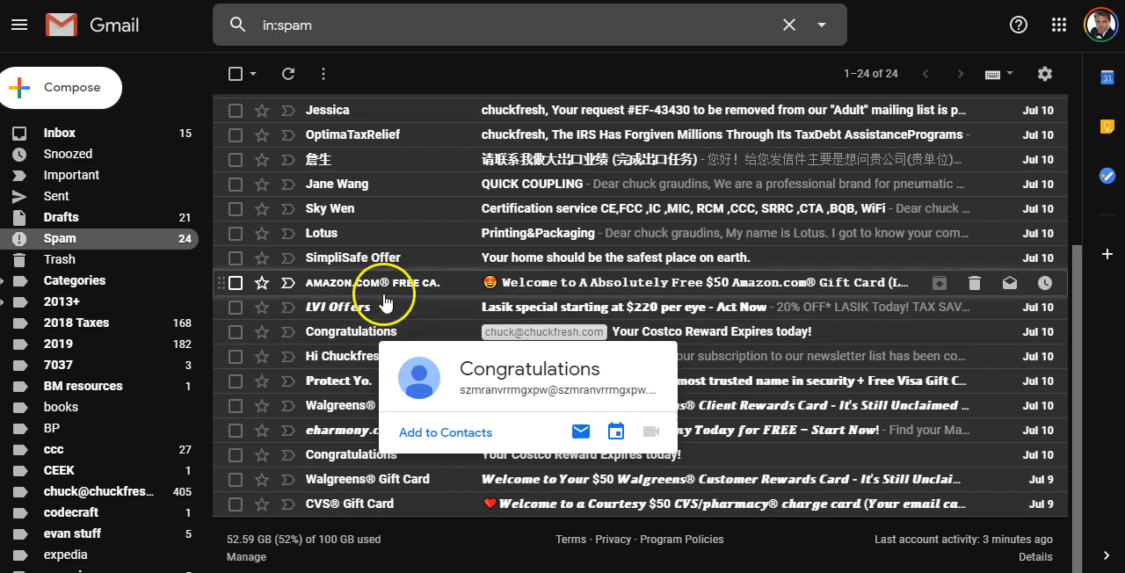
pyautogui.moveTo(367, 338)
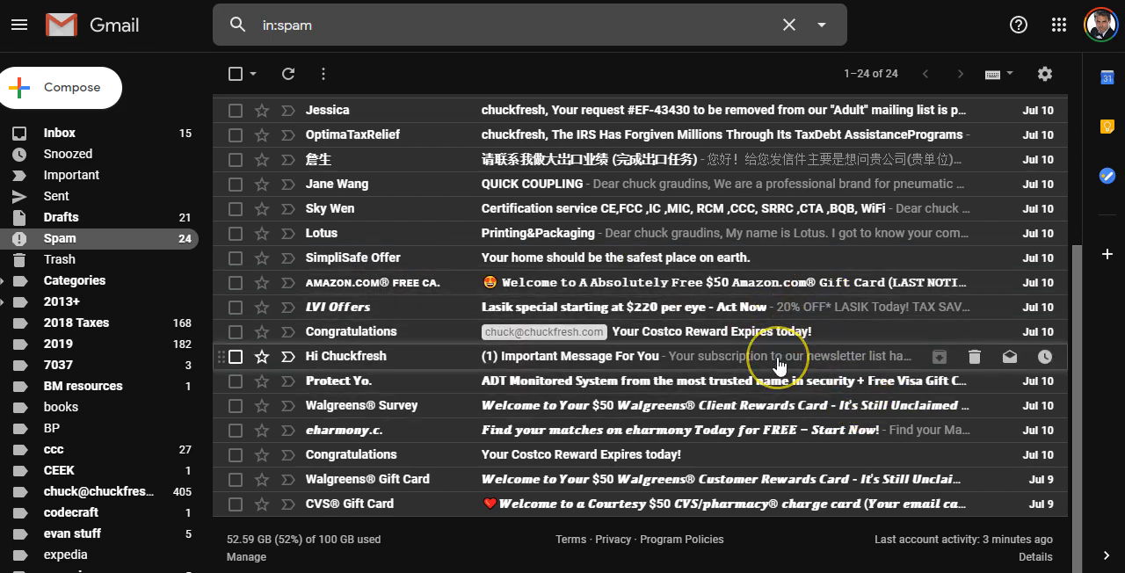
pyautogui.moveTo(780, 337)
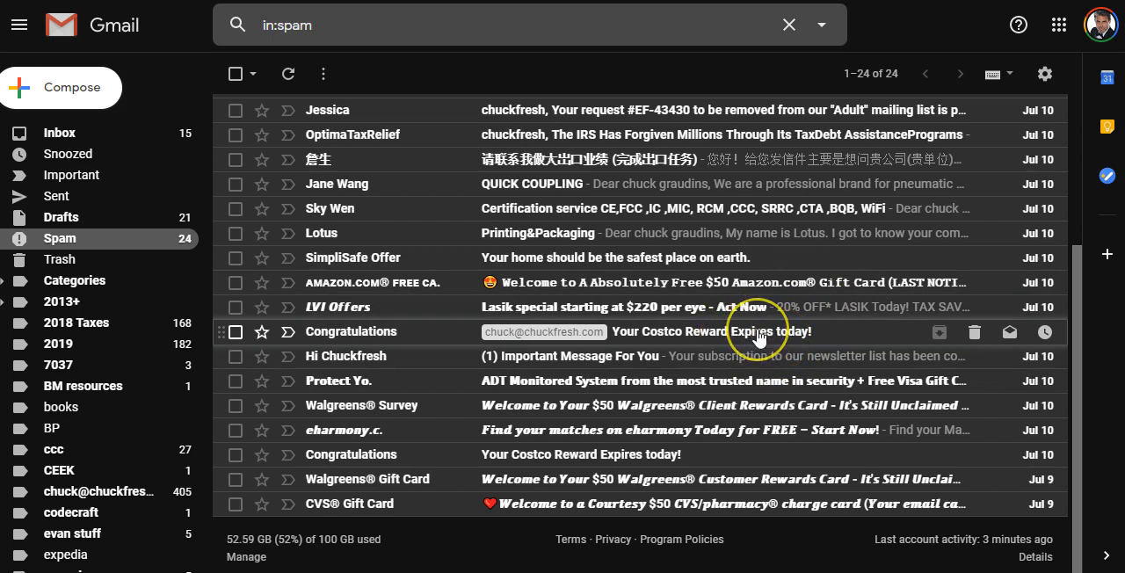
pyautogui.moveTo(756, 338)
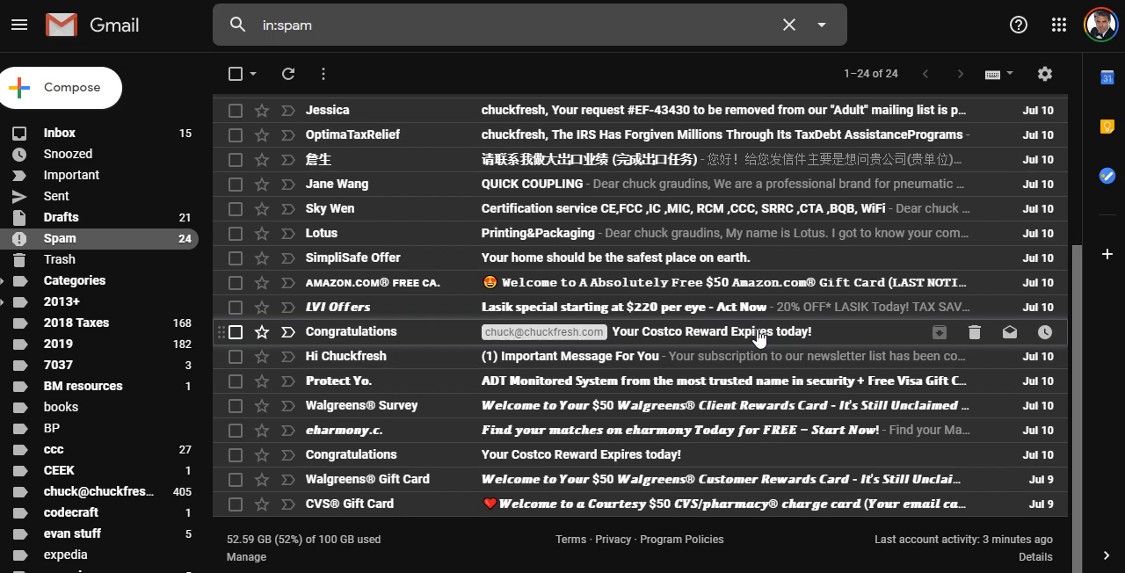
pyautogui.moveTo(736, 360)
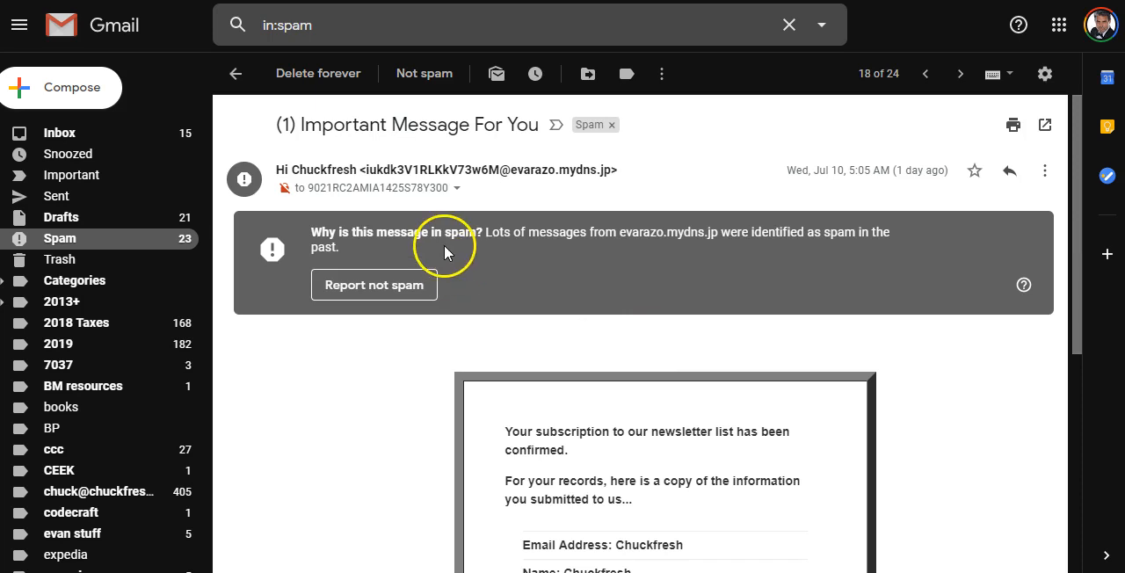
pyautogui.moveTo(641, 235)
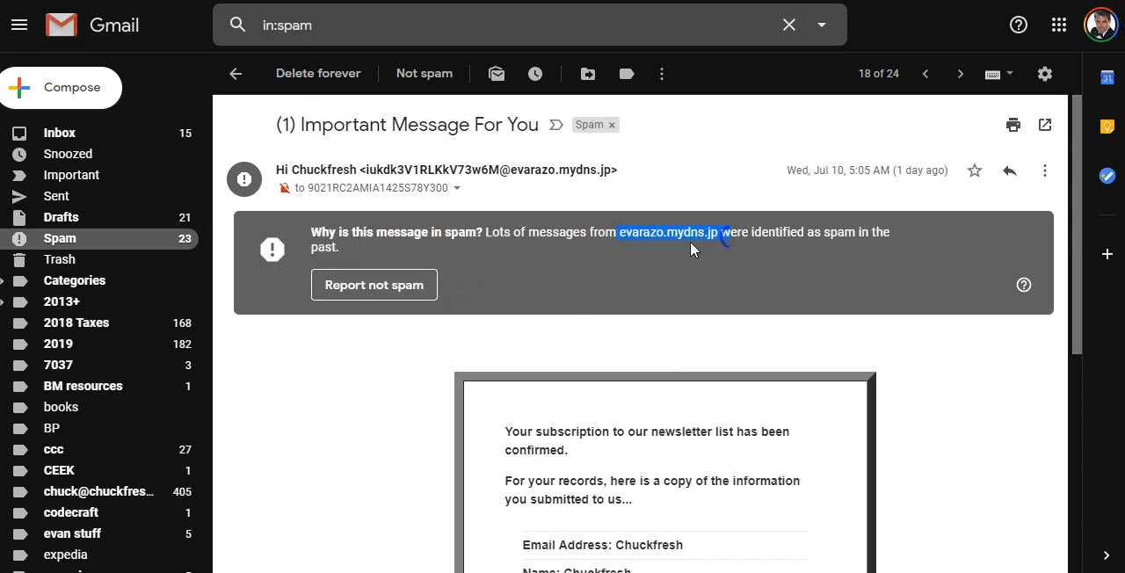
# - Read through the 'Important Message For You' spam from evarazo.mydns.jp and return to the Spam list
pyautogui.scroll(-3)
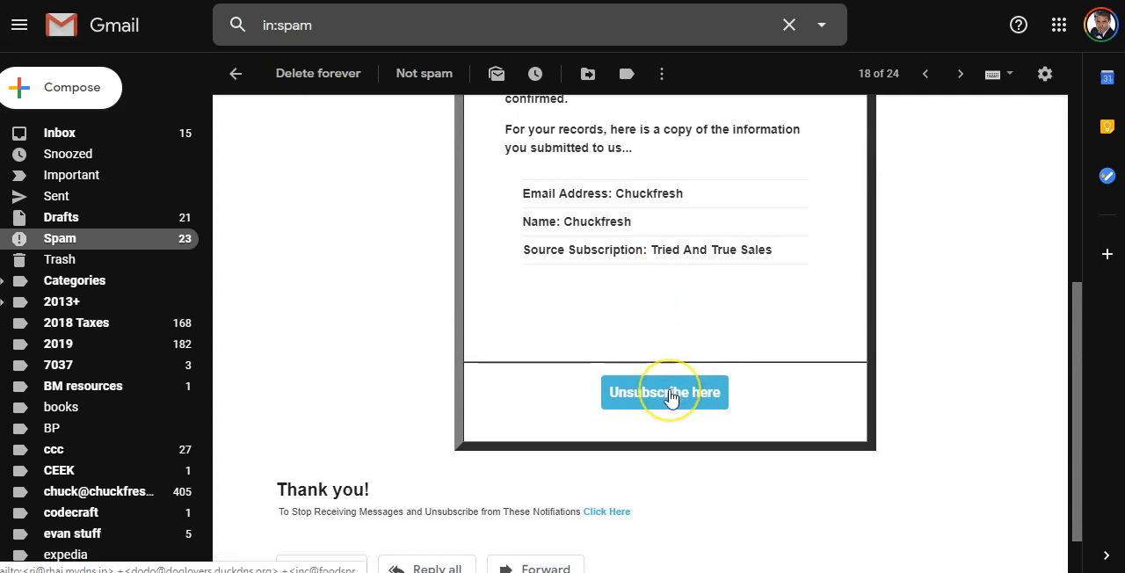
pyautogui.moveTo(640, 518)
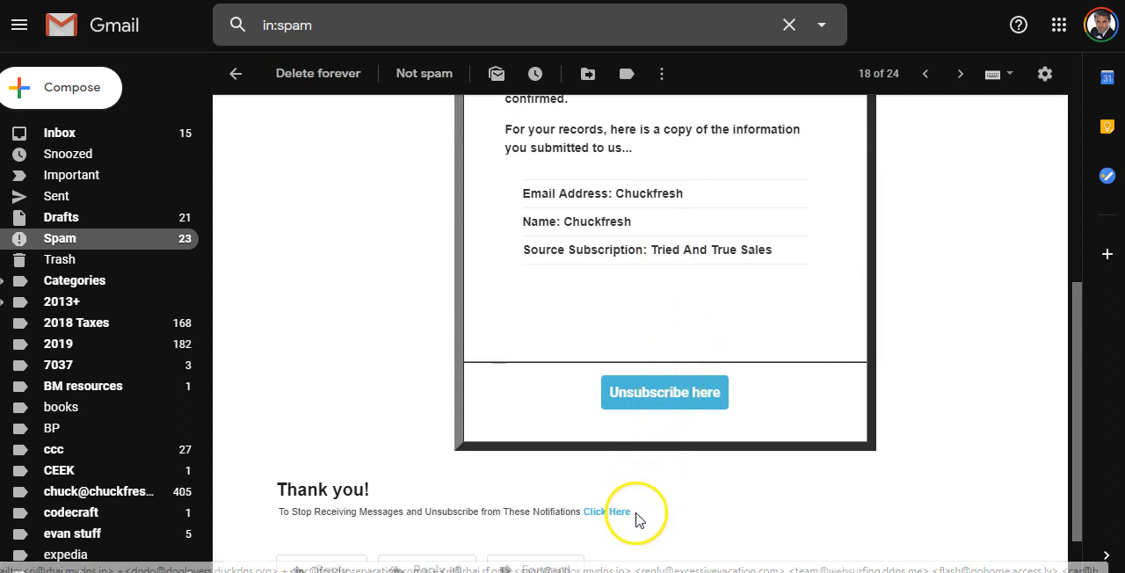
pyautogui.scroll(3)
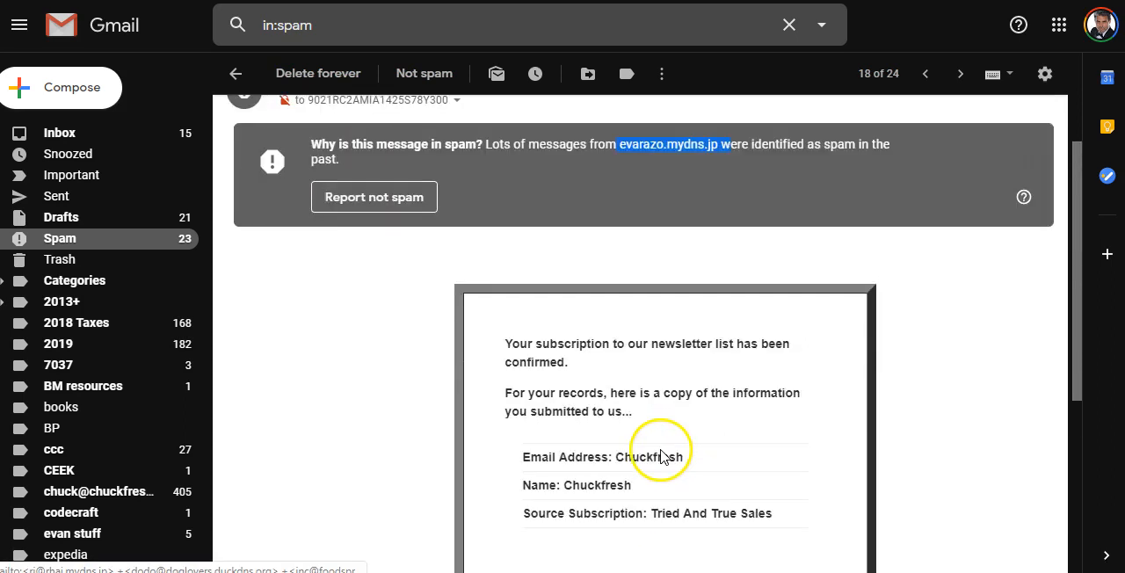
pyautogui.scroll(3)
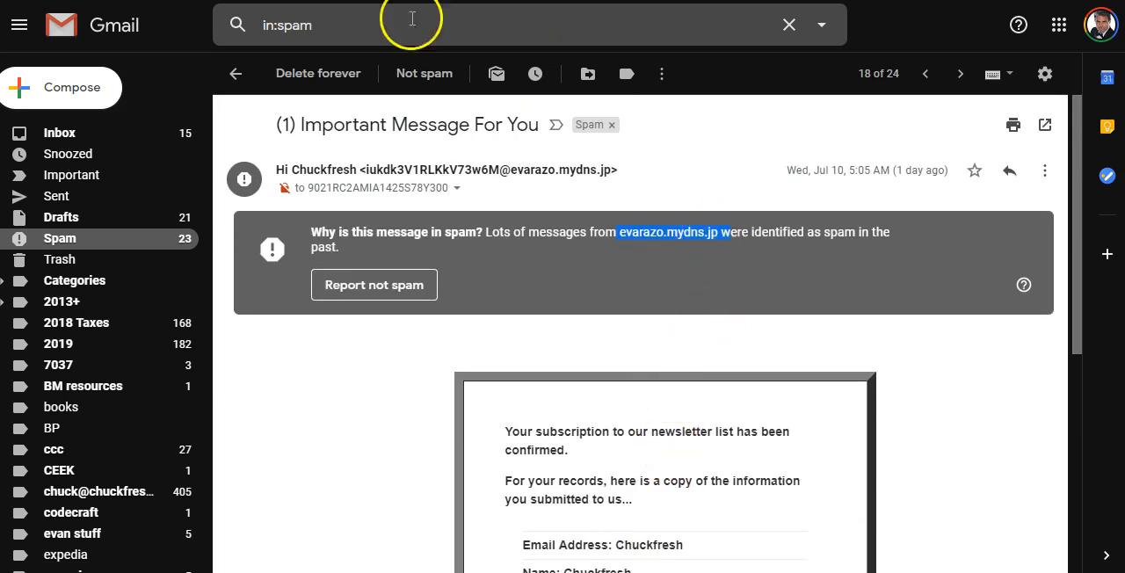
pyautogui.click(235, 72)
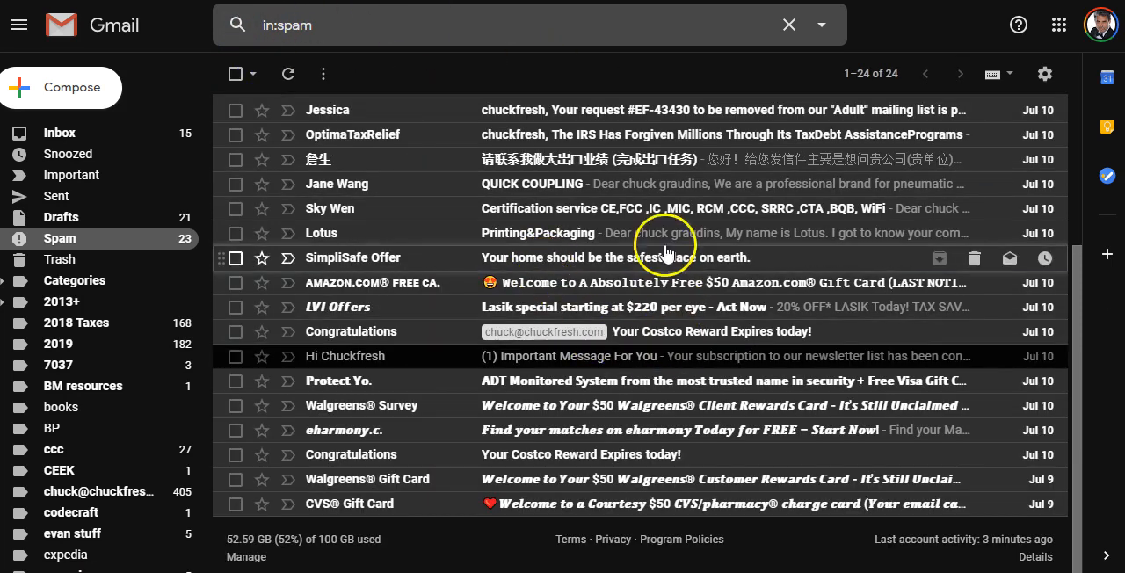
pyautogui.moveTo(629, 246)
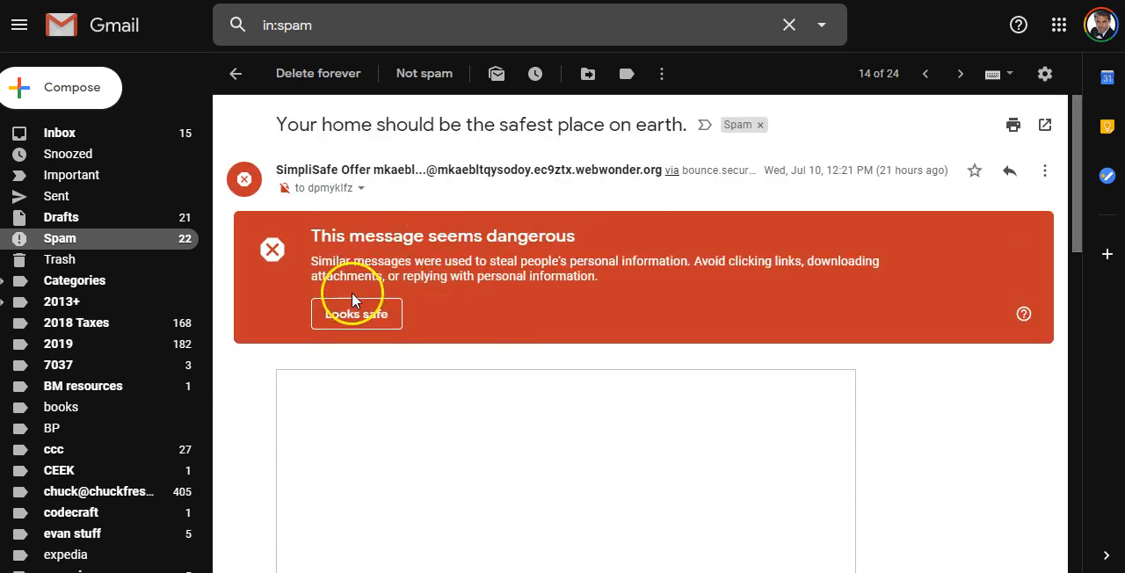
pyautogui.moveTo(443, 166)
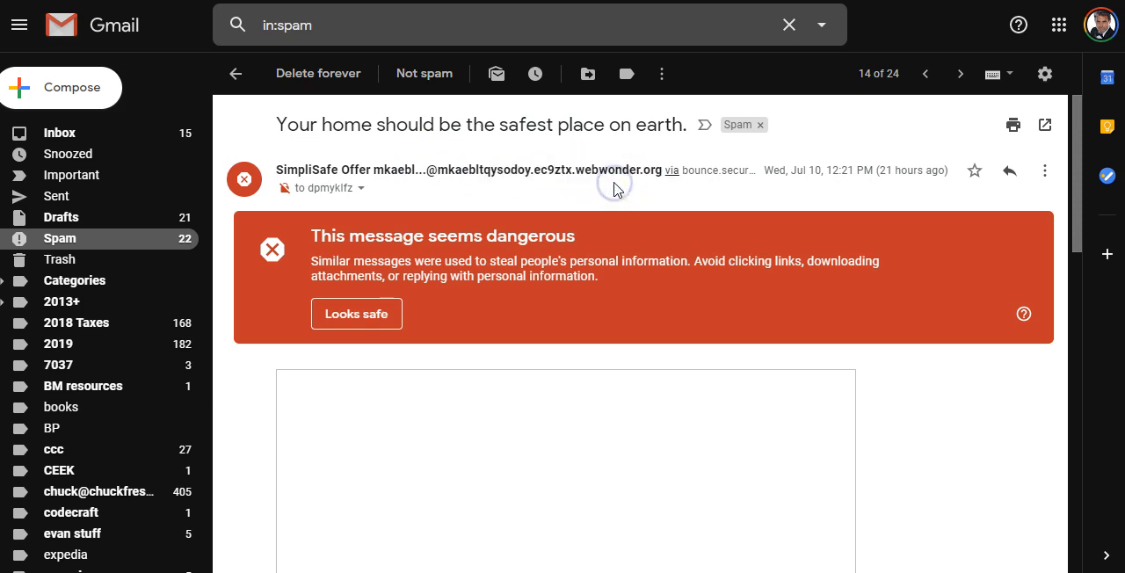
# - Scroll through the opened SimpliSafe Offer spam flagged as dangerous from a webwonder.org address
pyautogui.scroll(-3)
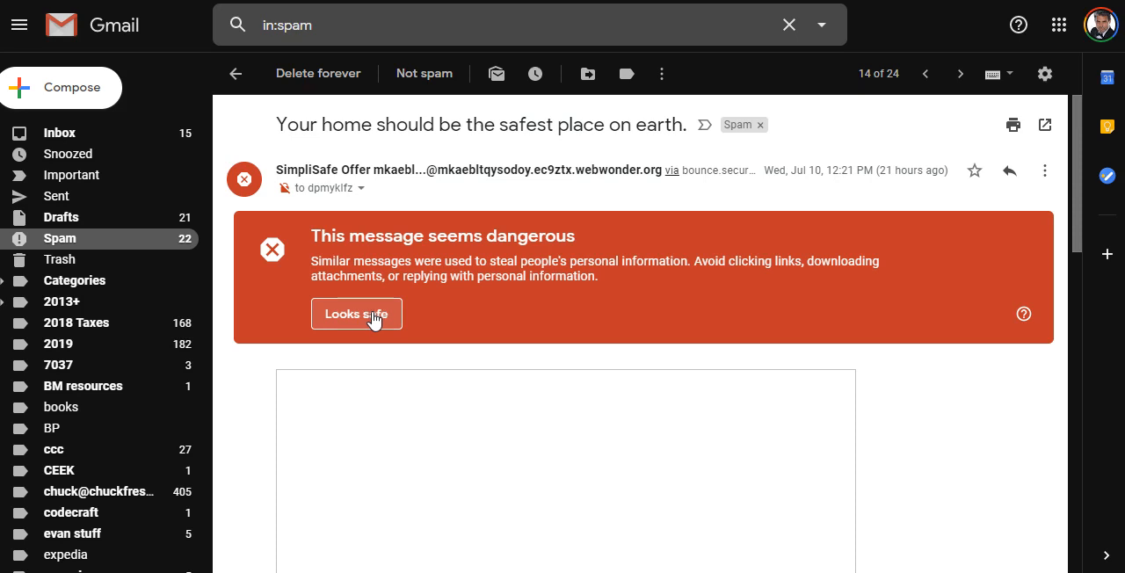
pyautogui.moveTo(236, 72)
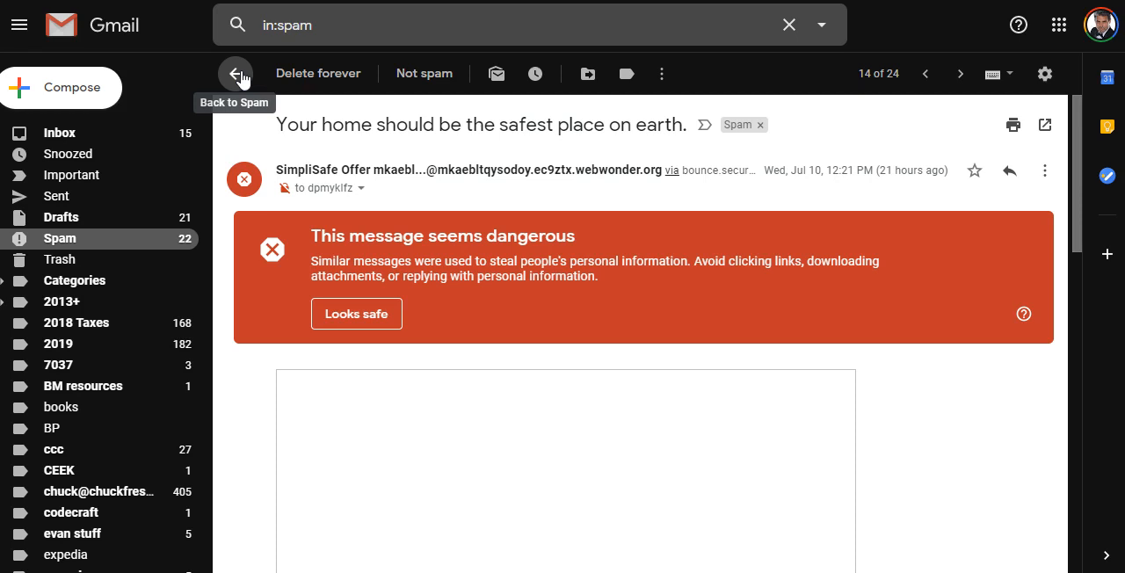
# - Return from the SimpliSafe Offer message to the Spam list of 24 messages
pyautogui.click(235, 72)
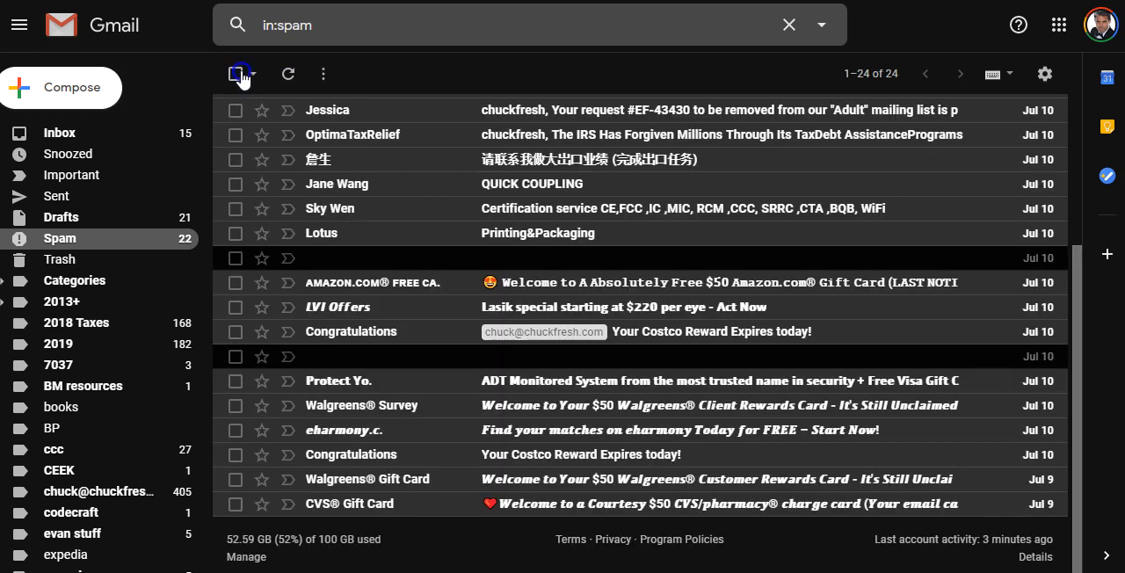
pyautogui.moveTo(235, 73)
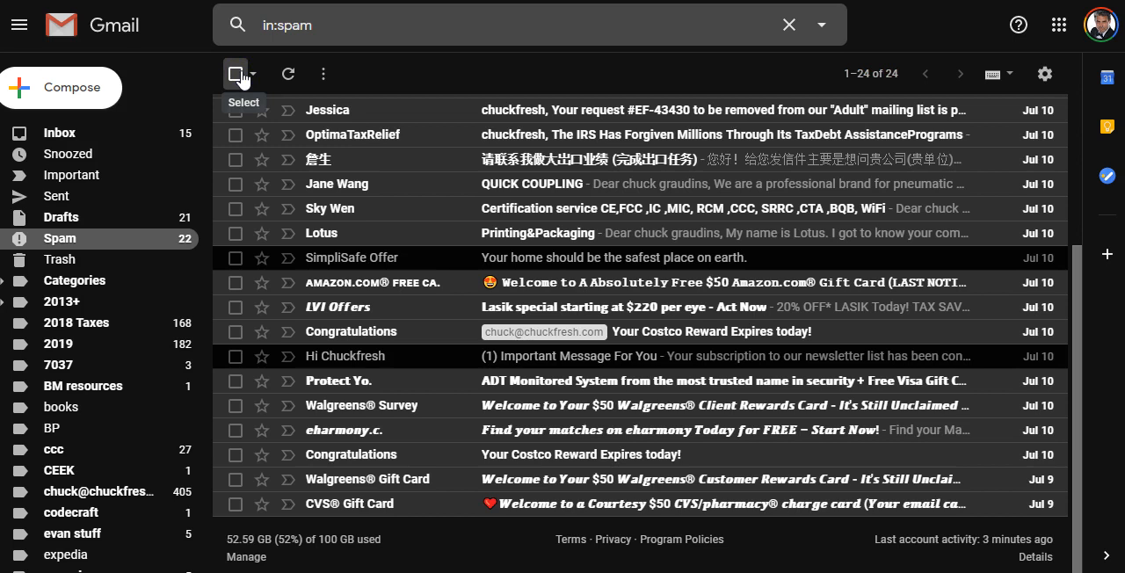